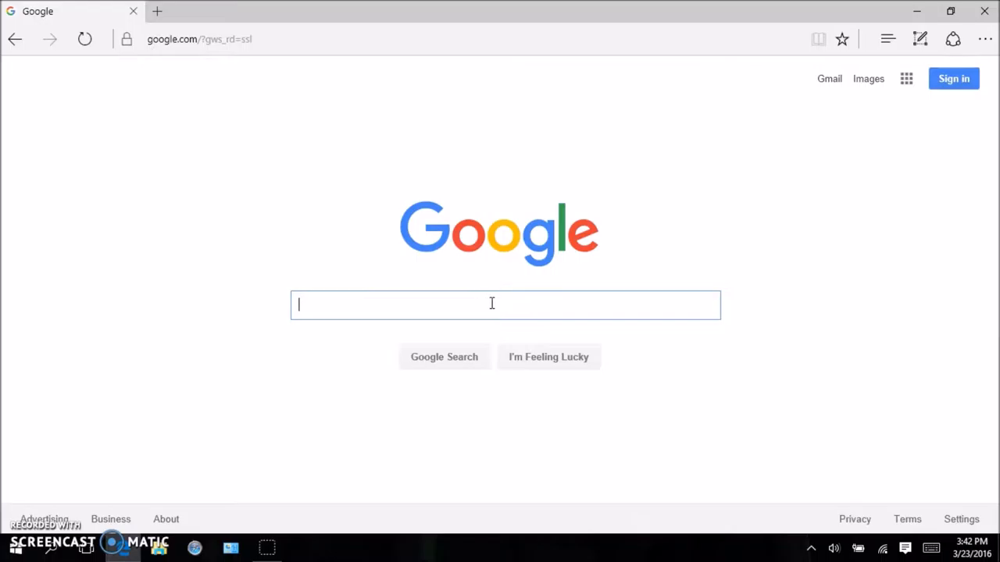
mouse_move(490, 309)
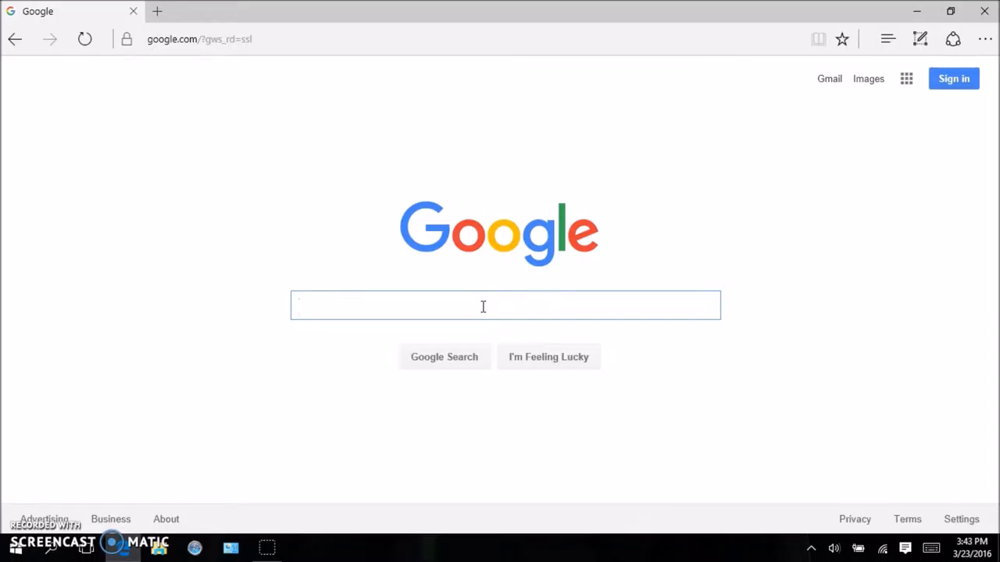
Search Google for winpcworld in Microsoft Edge
type("winpcworld")
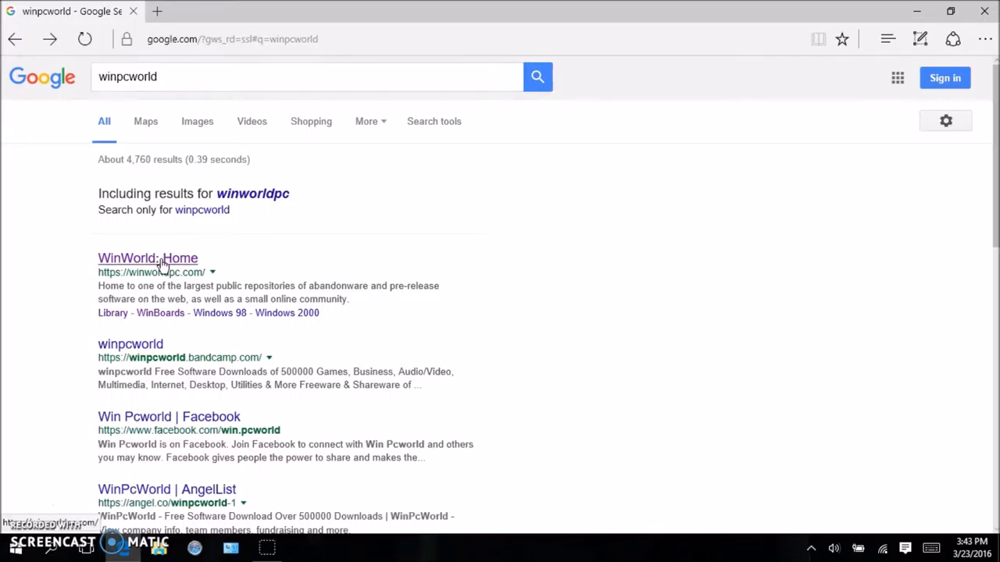
Go from the WinWorld home result into its software Library
left_click(147, 257)
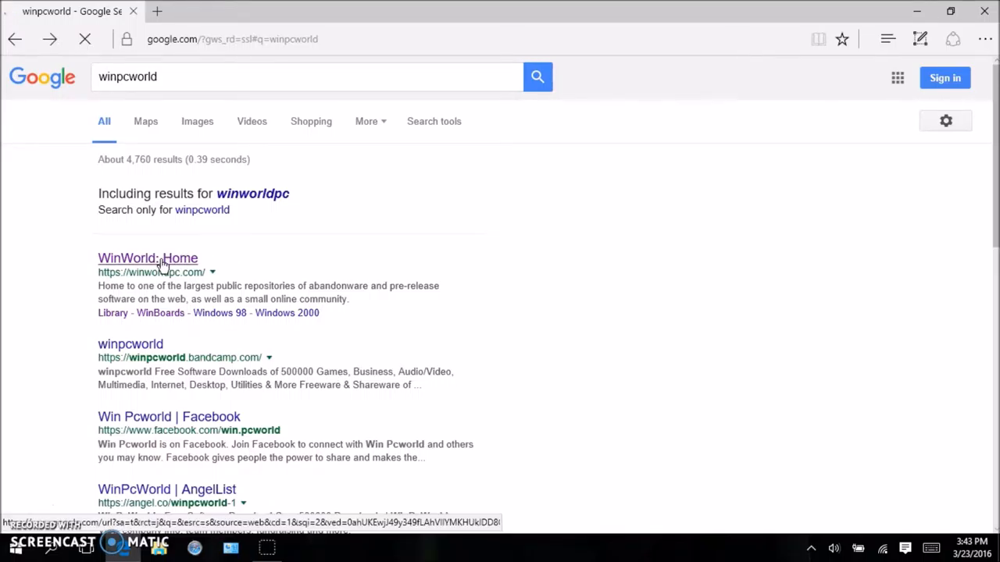
left_click(147, 258)
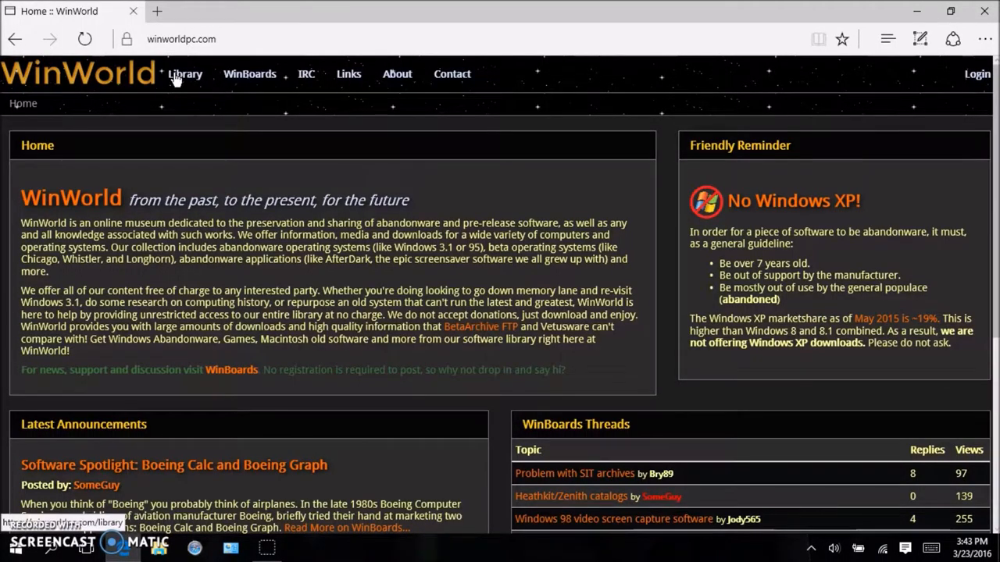
left_click(185, 74)
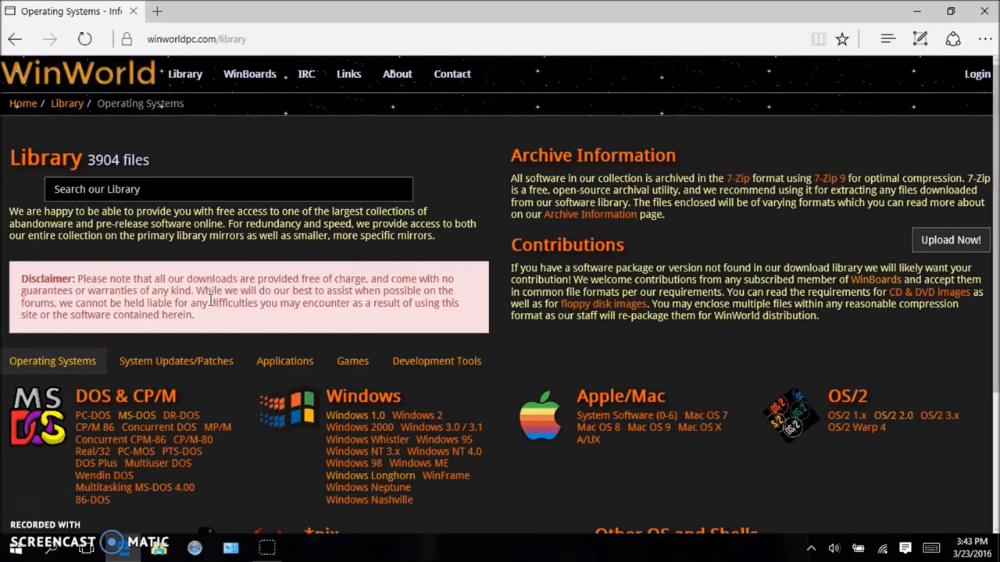
scroll("down", 3)
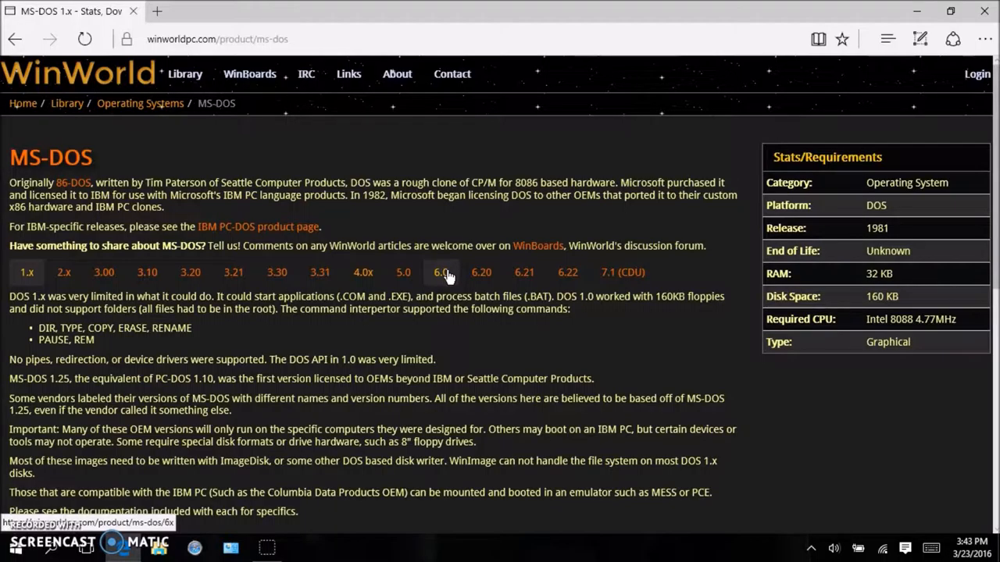
Reach the MS-DOS 6.0 page and request the Full 3.5" floppy download
left_click(441, 272)
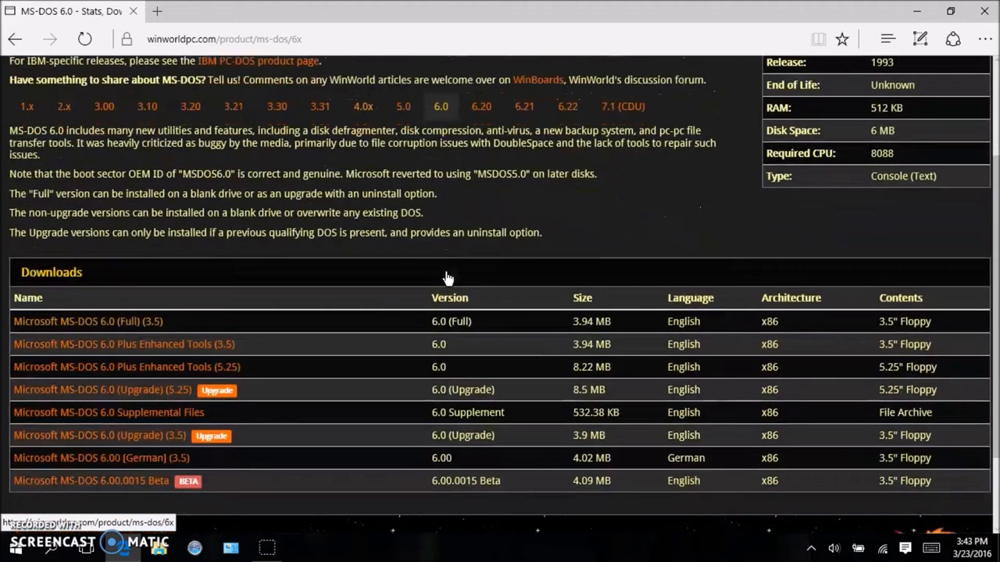
scroll("down", 3)
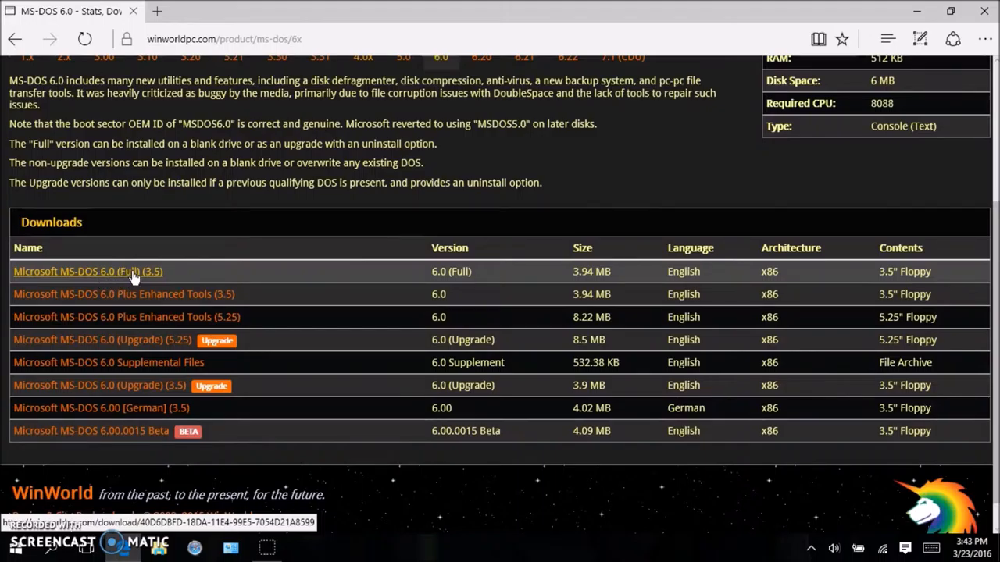
left_click(87, 272)
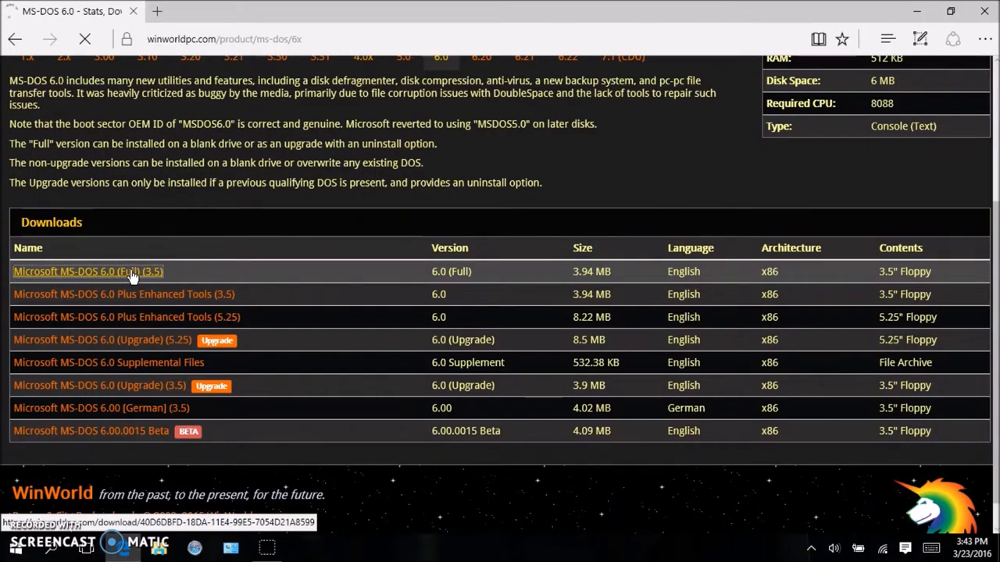
Download the MS-DOS 6.0 Full 3.5" archive from Mirror #3 Germany, then start a new tab
left_click(87, 272)
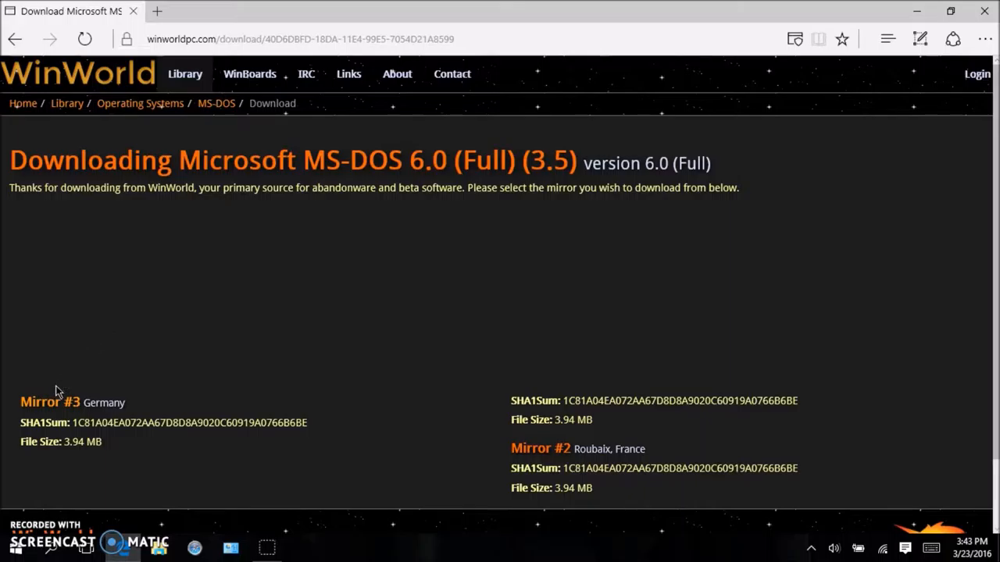
mouse_move(50, 403)
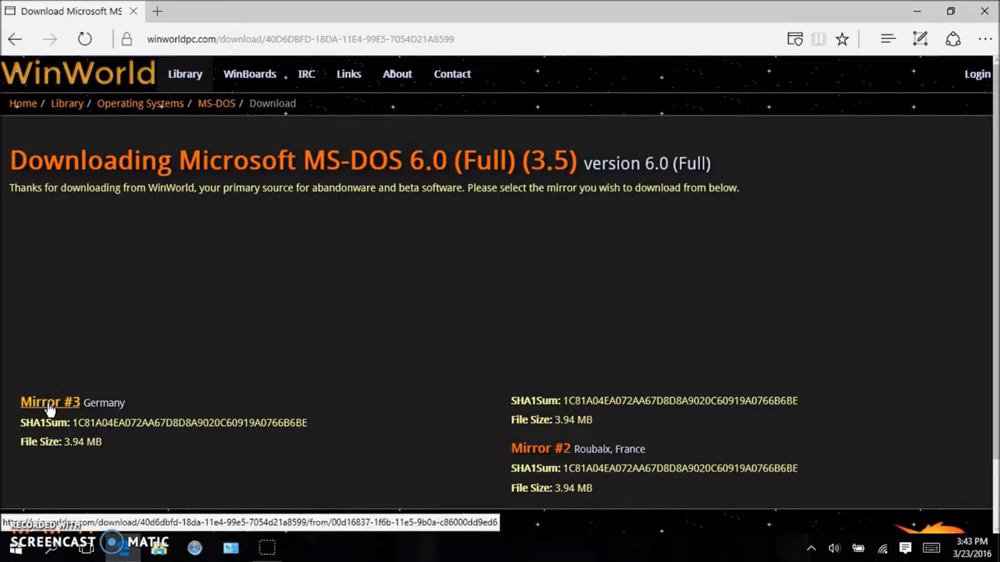
left_click(50, 403)
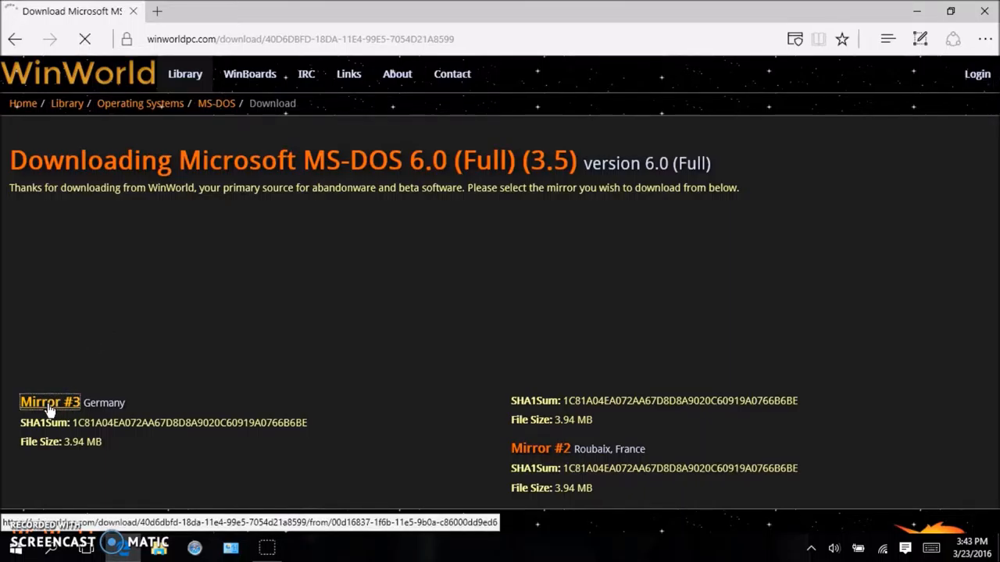
left_click(50, 401)
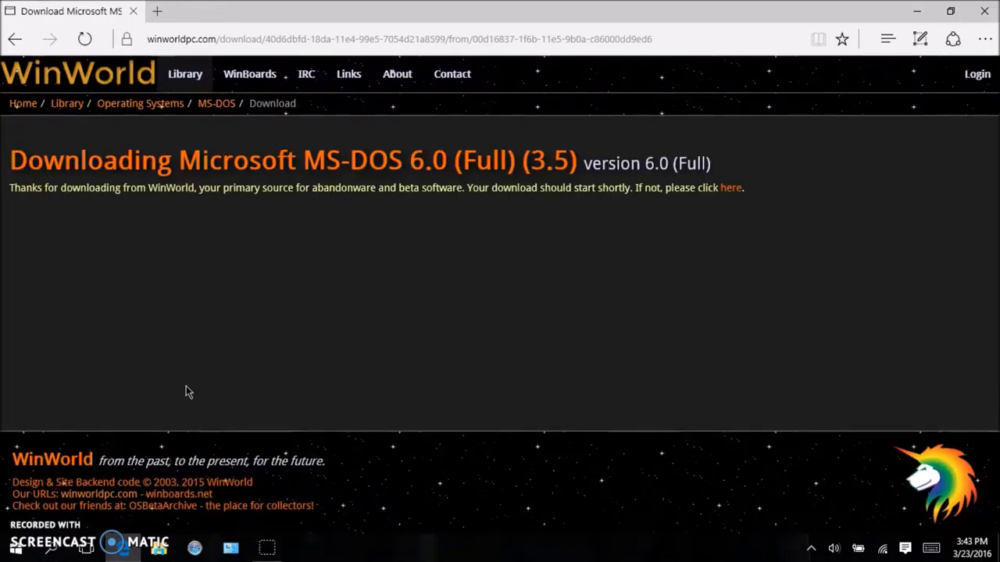
mouse_move(432, 342)
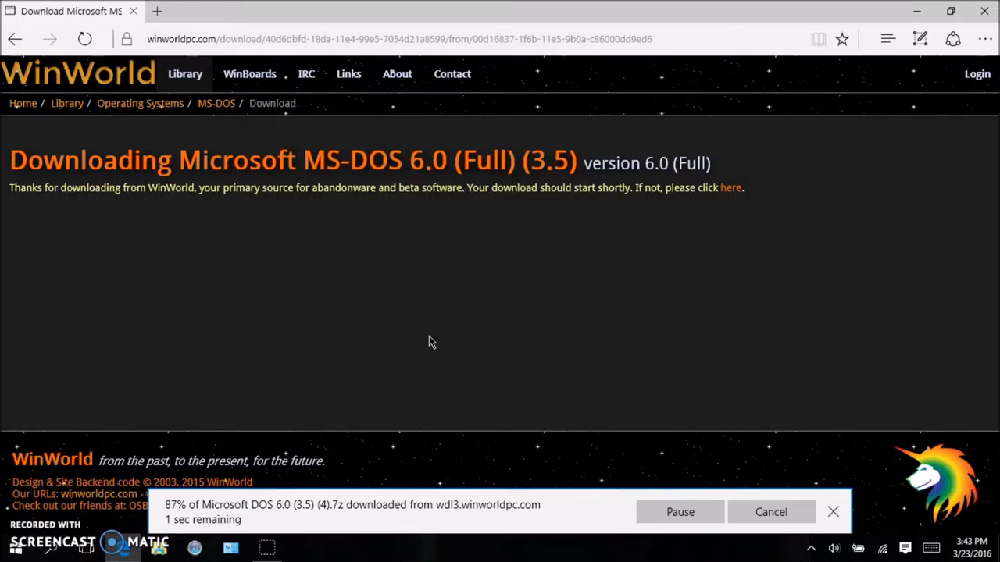
left_click(156, 11)
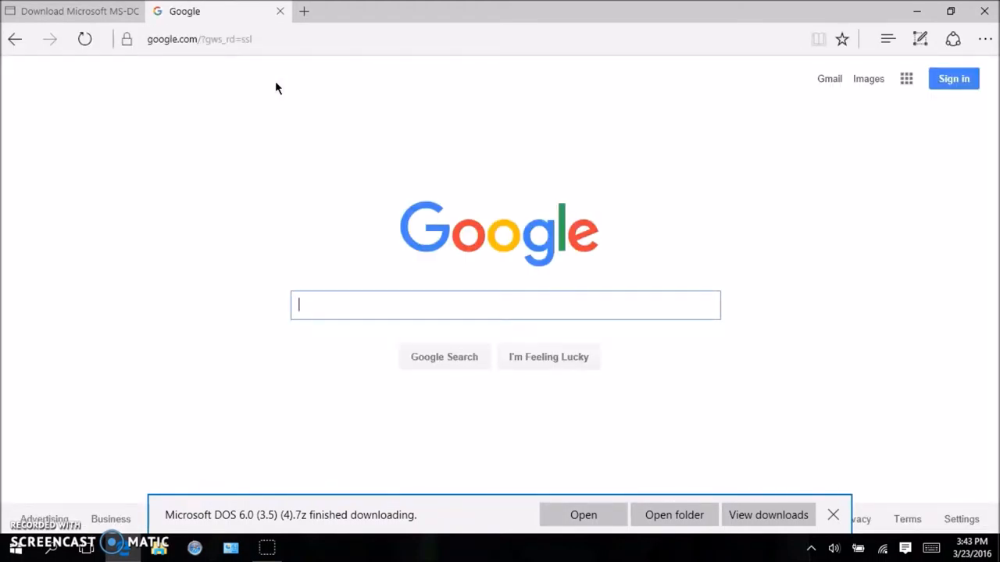
type("7zi")
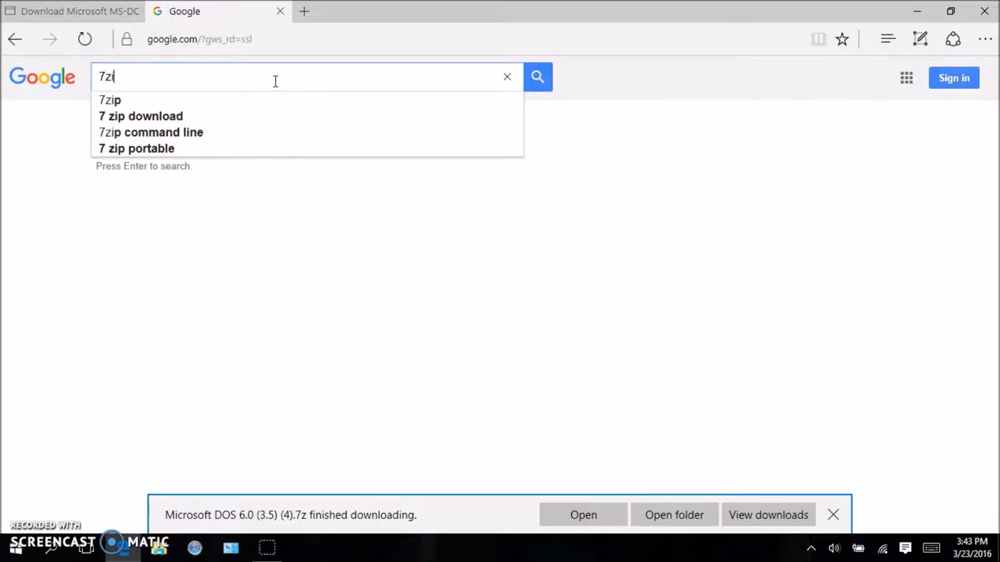
left_click(110, 100)
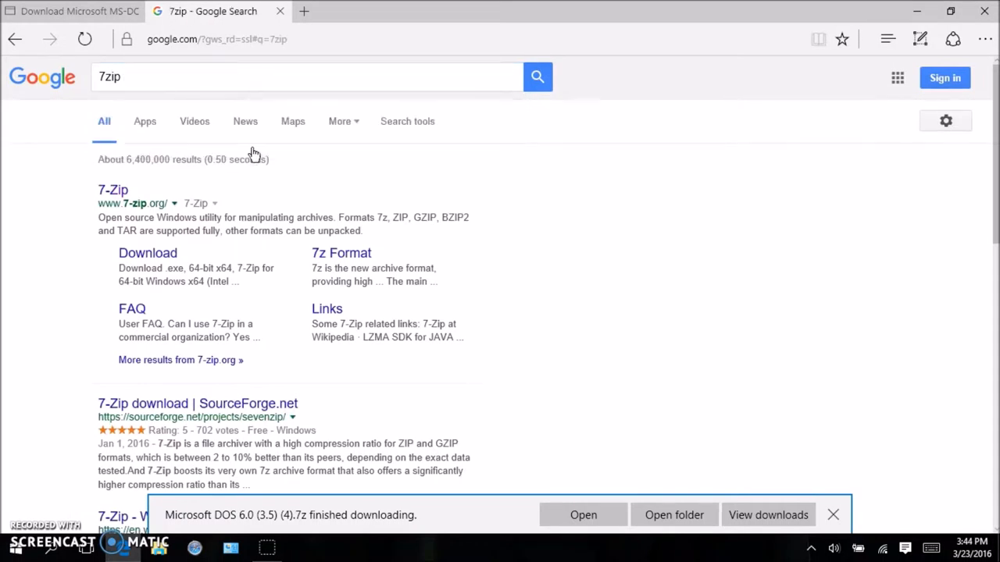
left_click(113, 190)
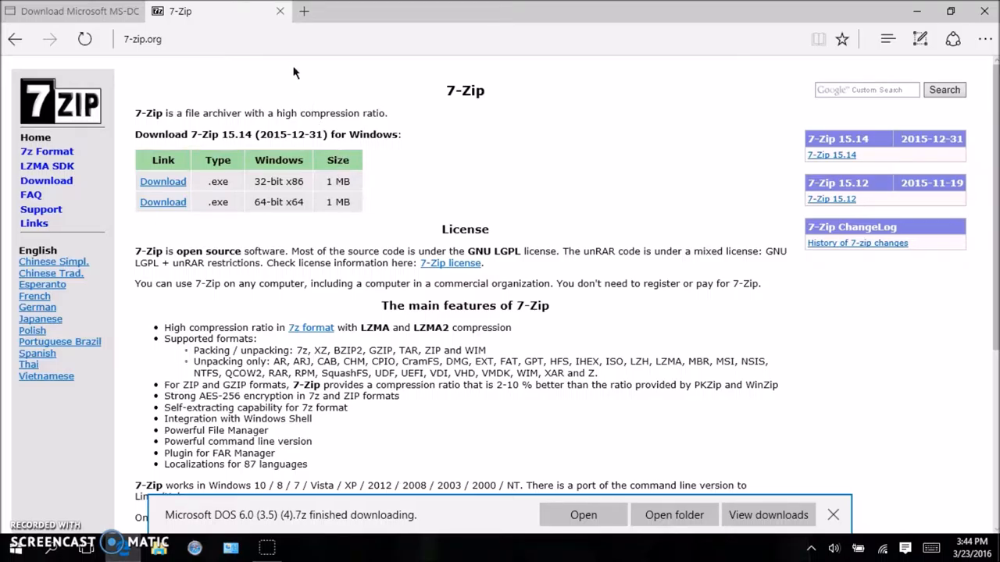
left_click(71, 11)
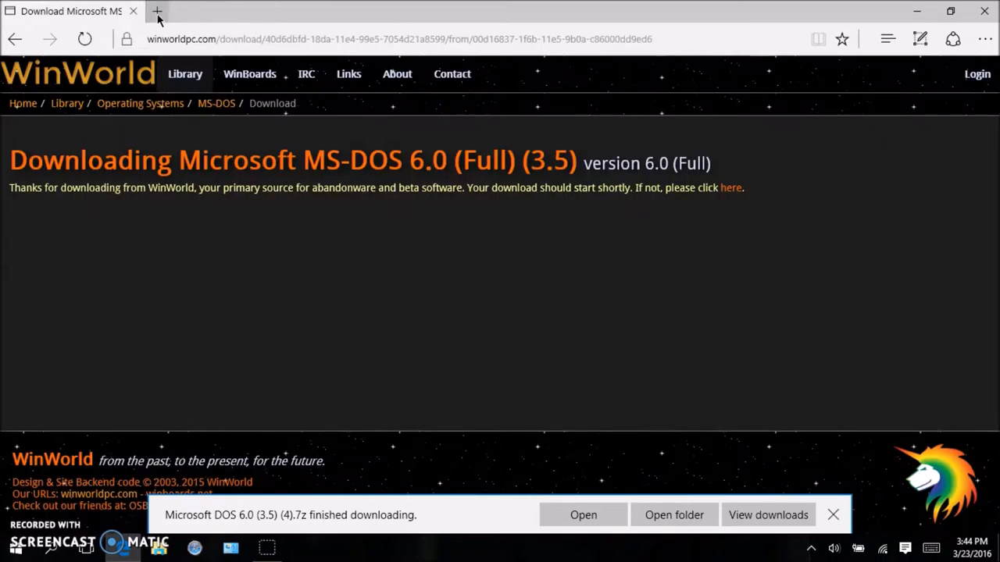
left_click(156, 11)
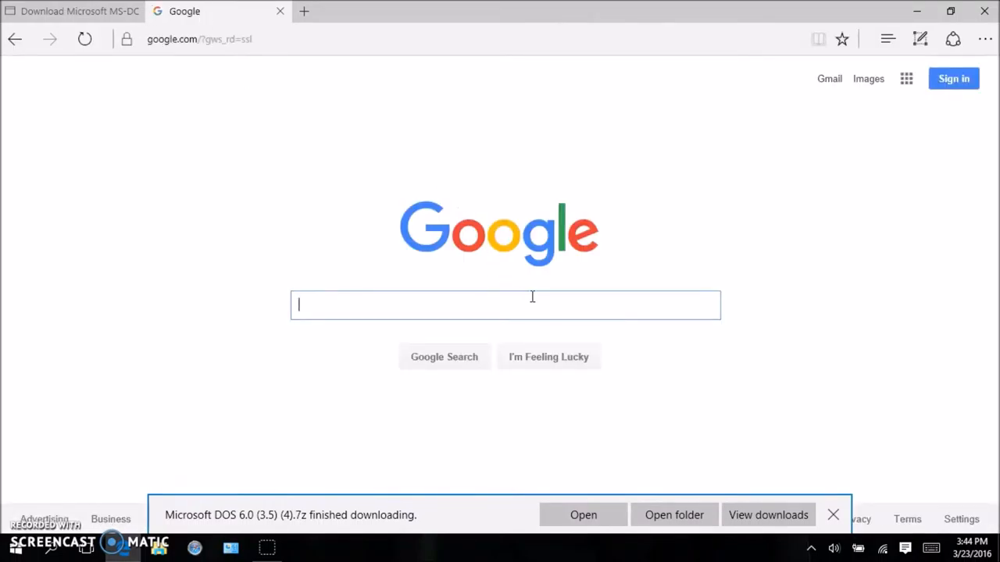
Search 'vm virtualbox', reach virtualbox.org and its Download VirtualBox 5.0 page
type("vm v")
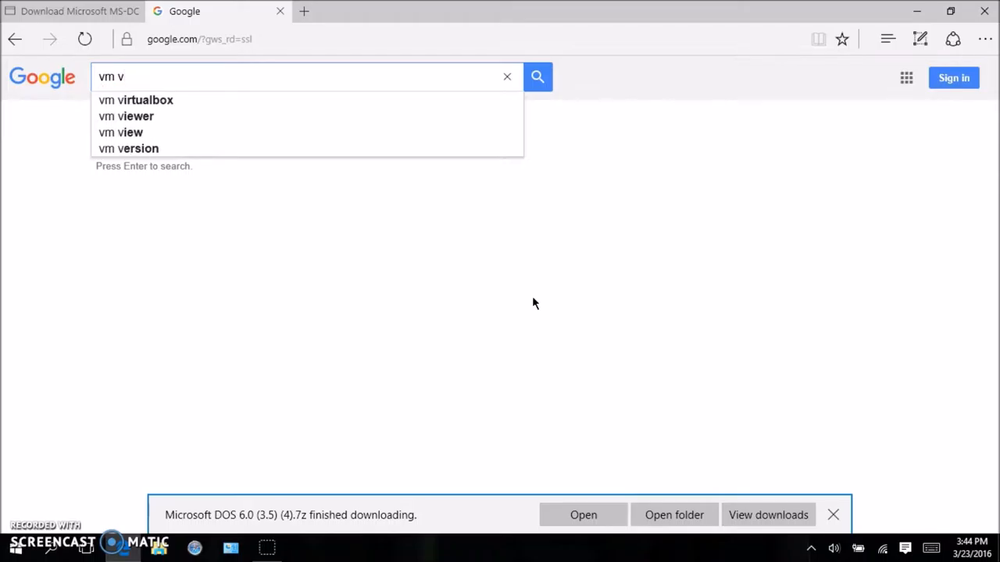
left_click(134, 100)
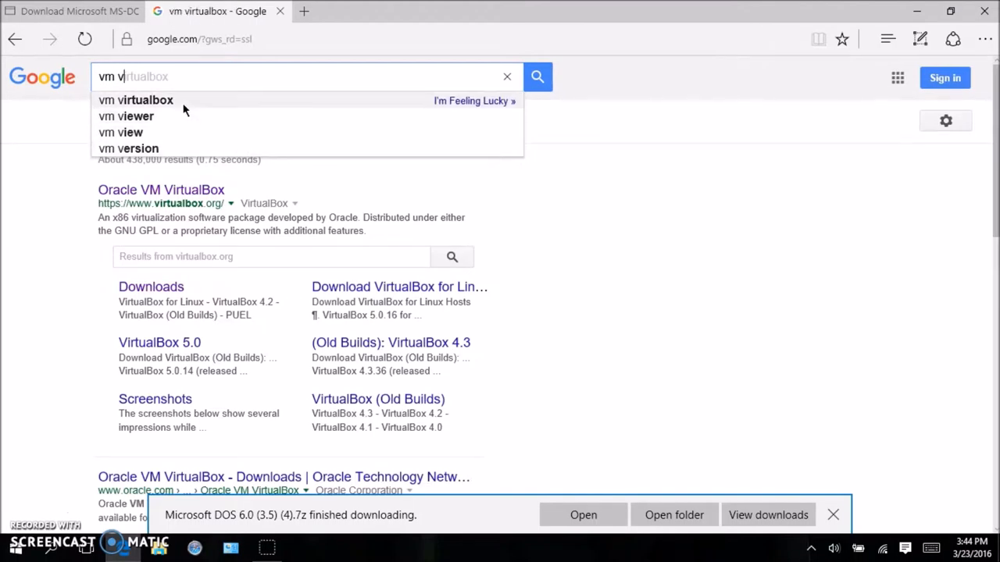
left_click(136, 100)
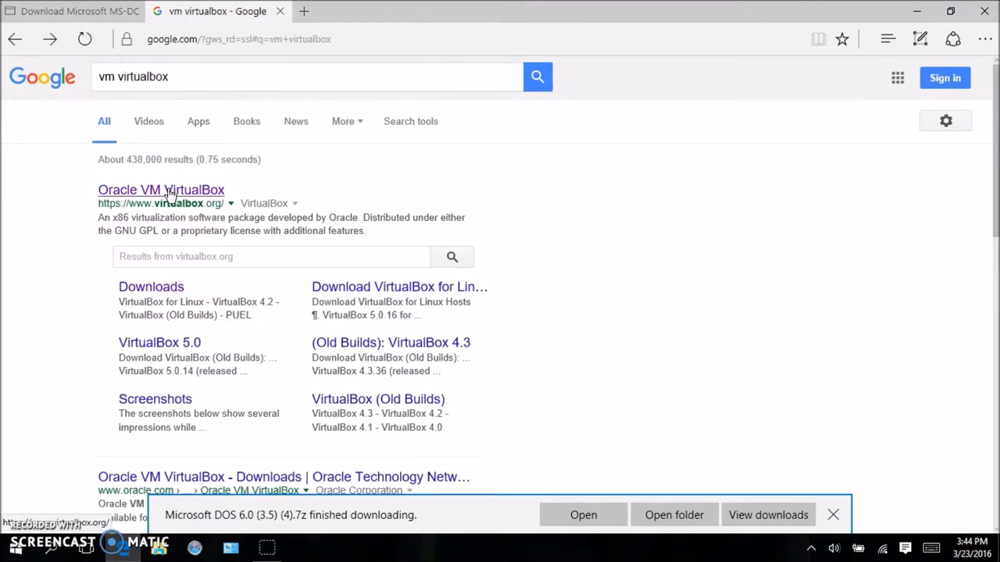
left_click(161, 191)
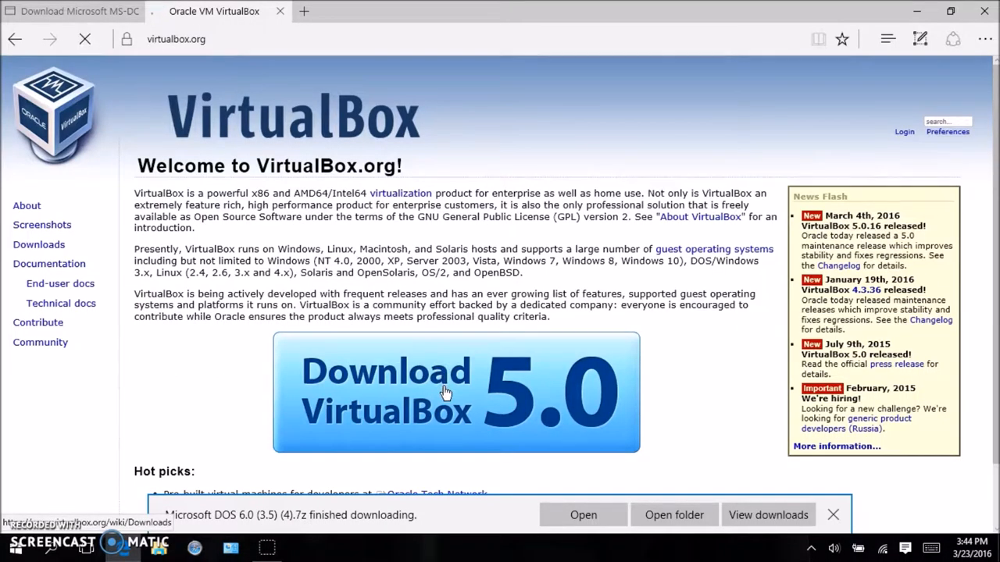
left_click(456, 392)
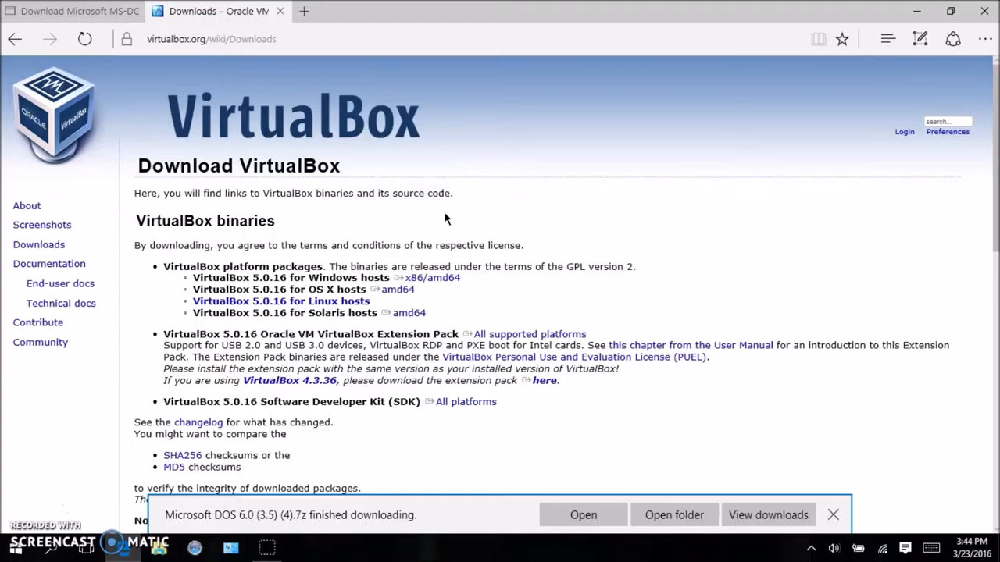
mouse_move(274, 15)
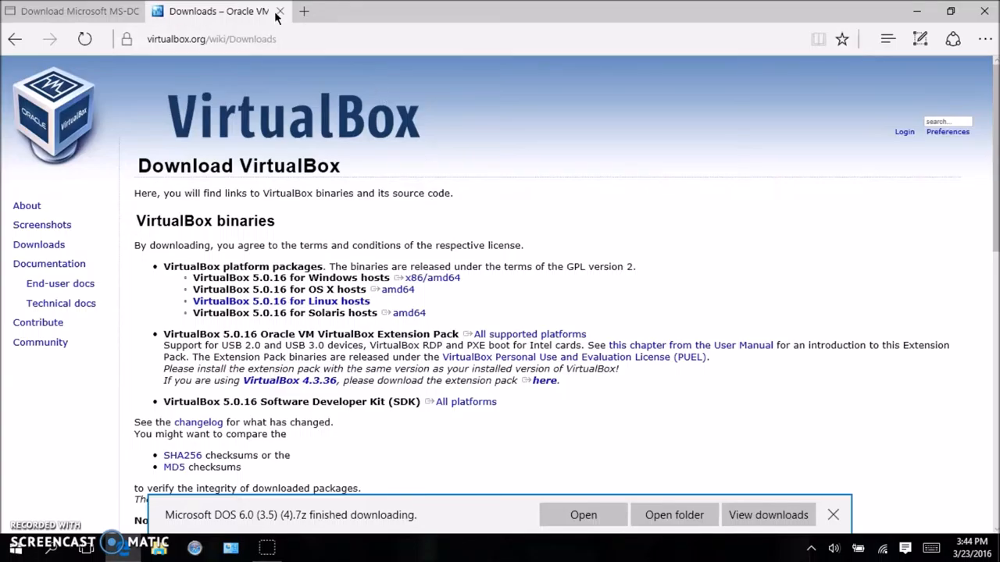
Copy the Microsoft DOS 6.0 (3.5) folder from Downloads onto the desktop
left_click(279, 11)
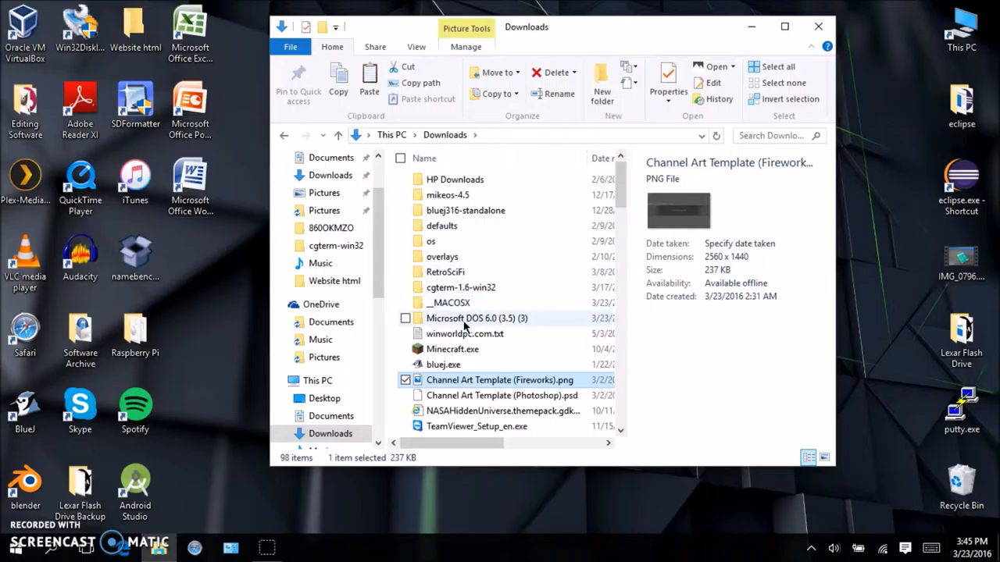
left_click(478, 318)
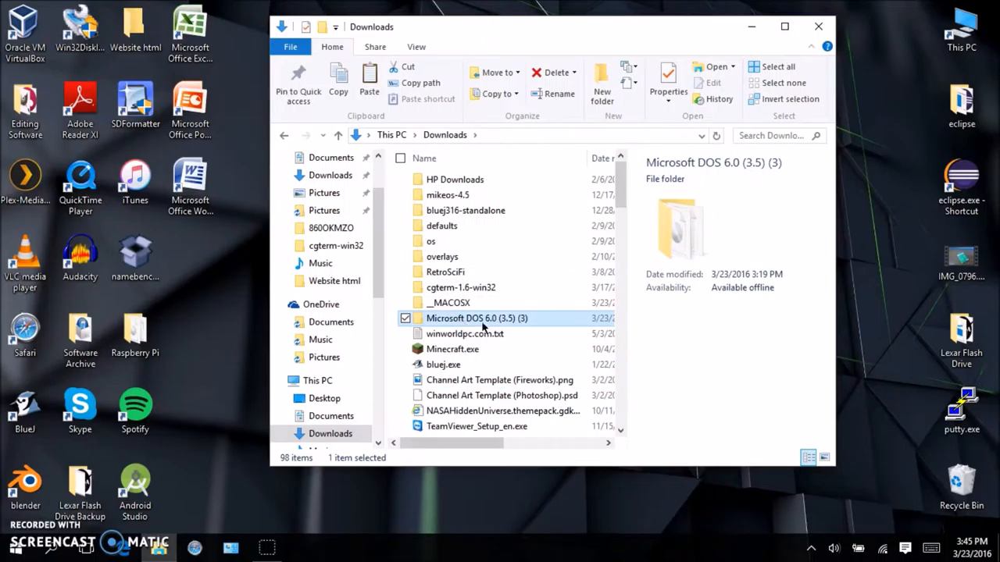
mouse_move(478, 319)
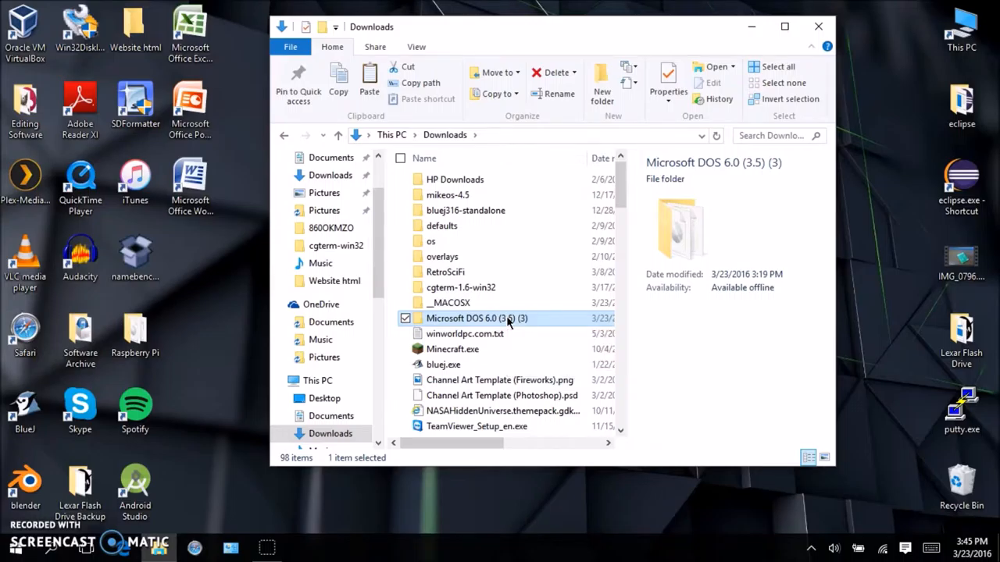
left_click_drag(477, 319, 191, 269)
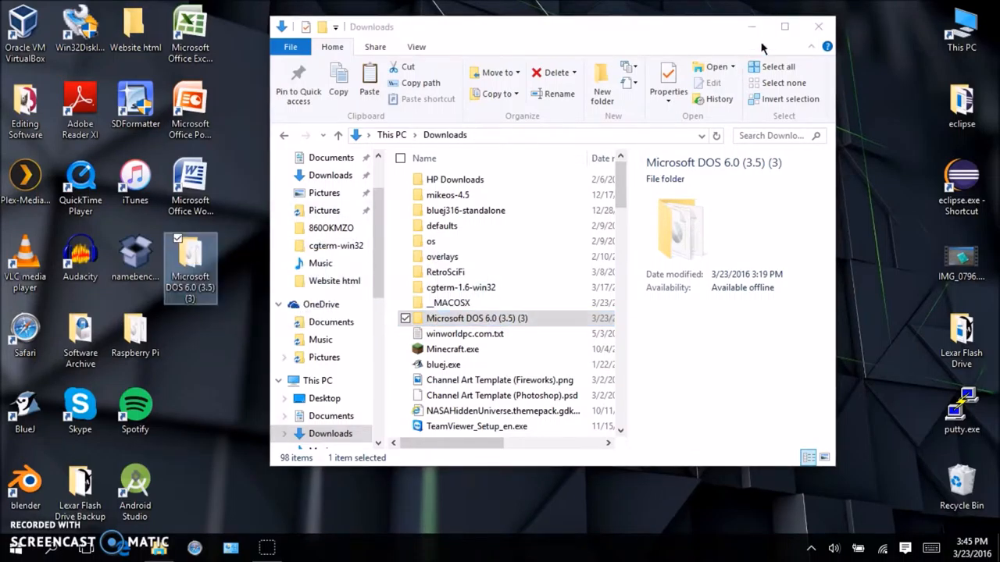
left_click(818, 25)
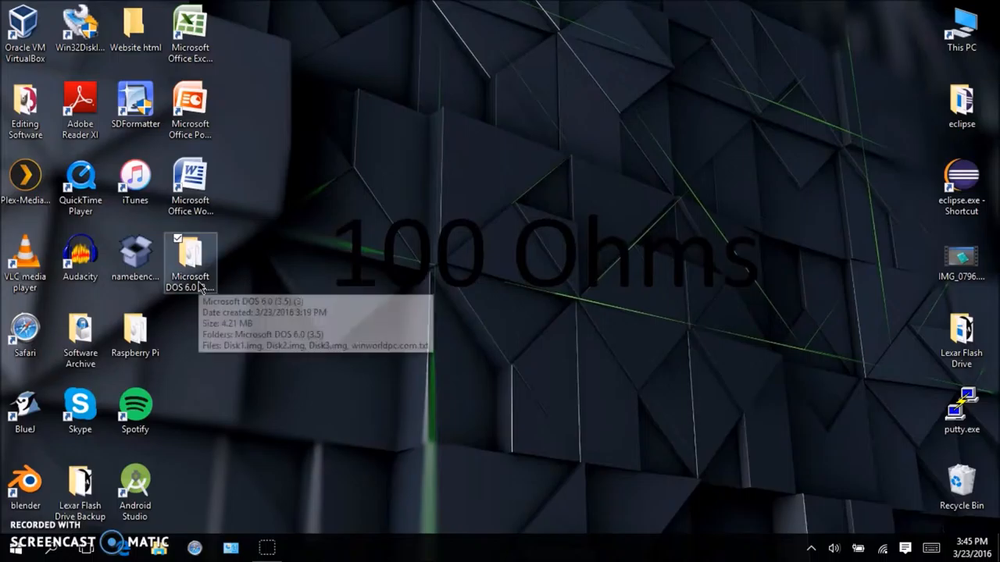
mouse_move(231, 284)
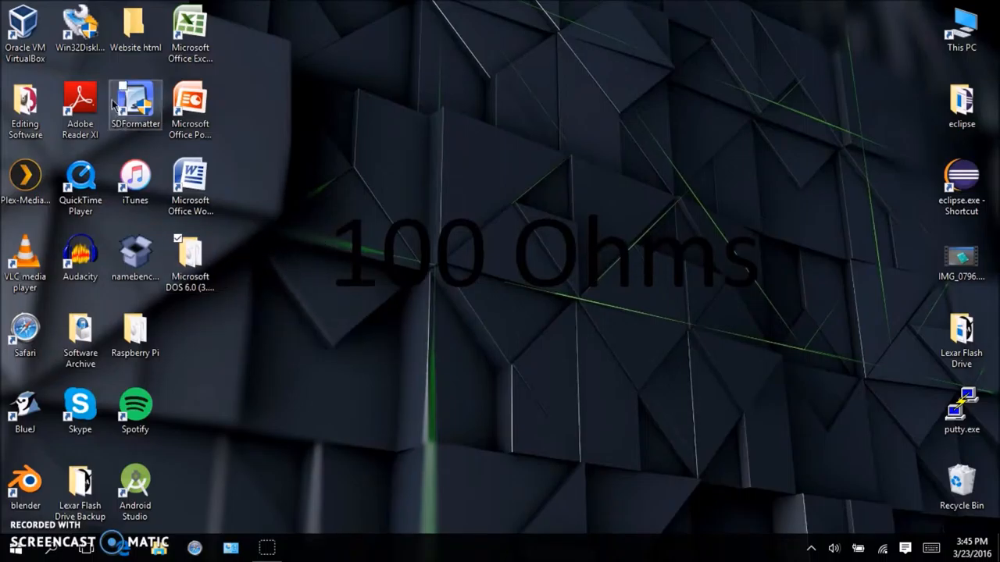
Launch VirtualBox from its desktop shortcut and ignore the inaccessible disk image warning
left_click(25, 31)
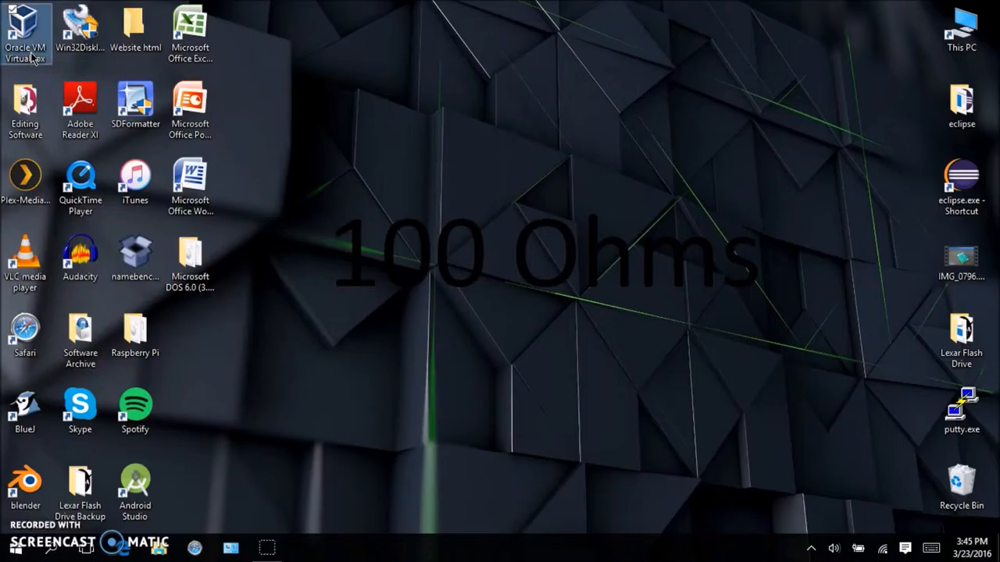
mouse_move(590, 225)
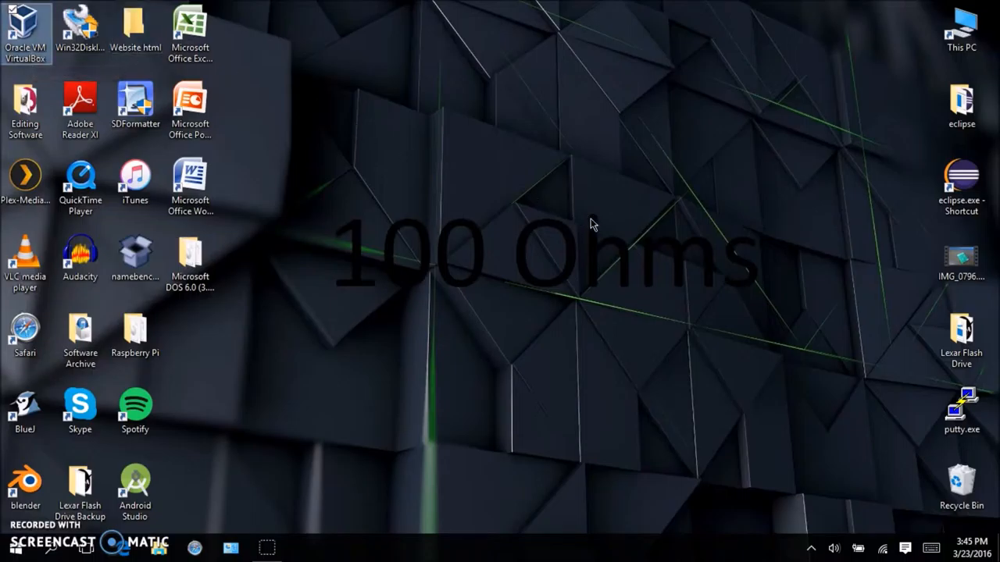
double_click(25, 25)
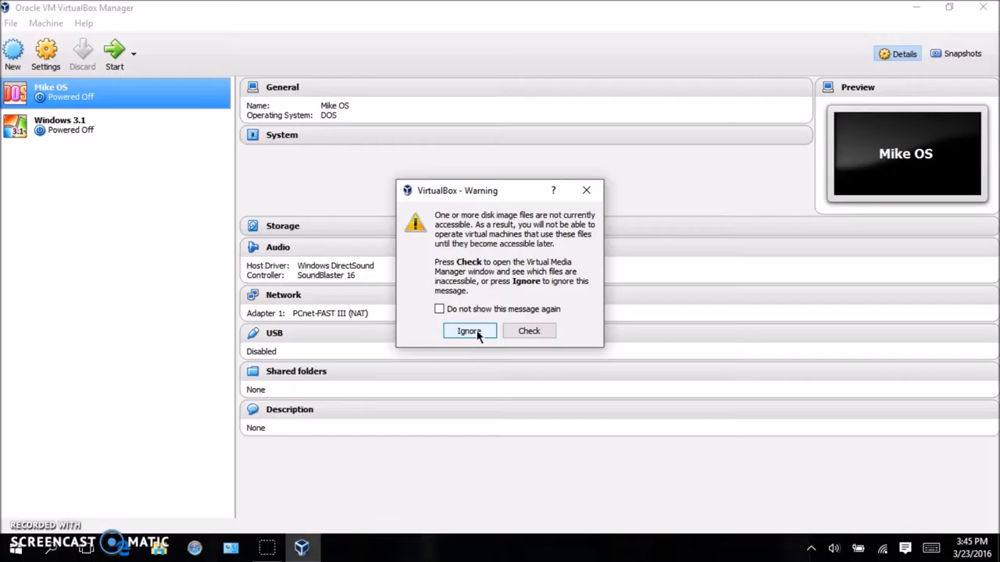
left_click(468, 331)
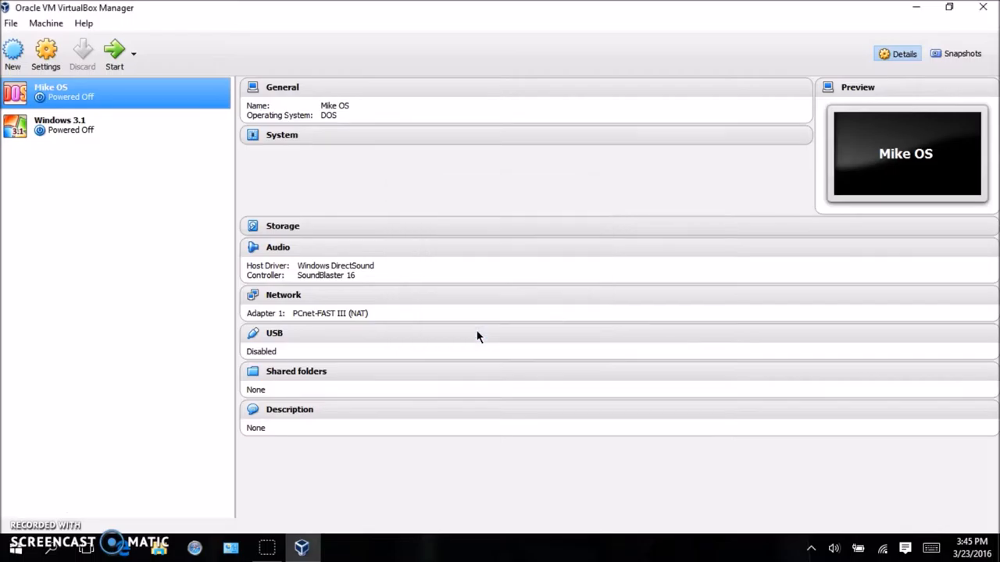
mouse_move(13, 53)
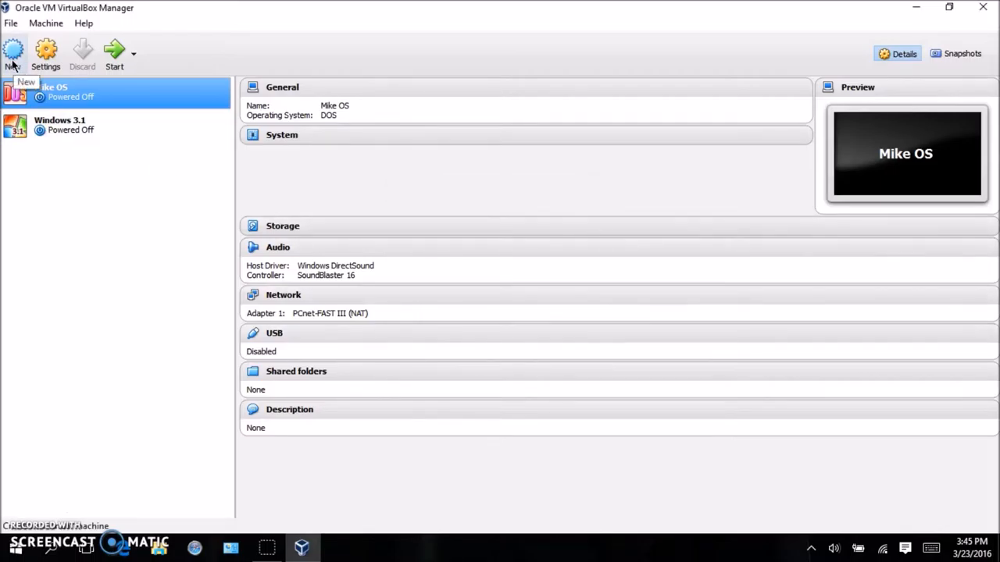
Start a new virtual machine named Dos, keeping 32 MB memory
left_click(13, 55)
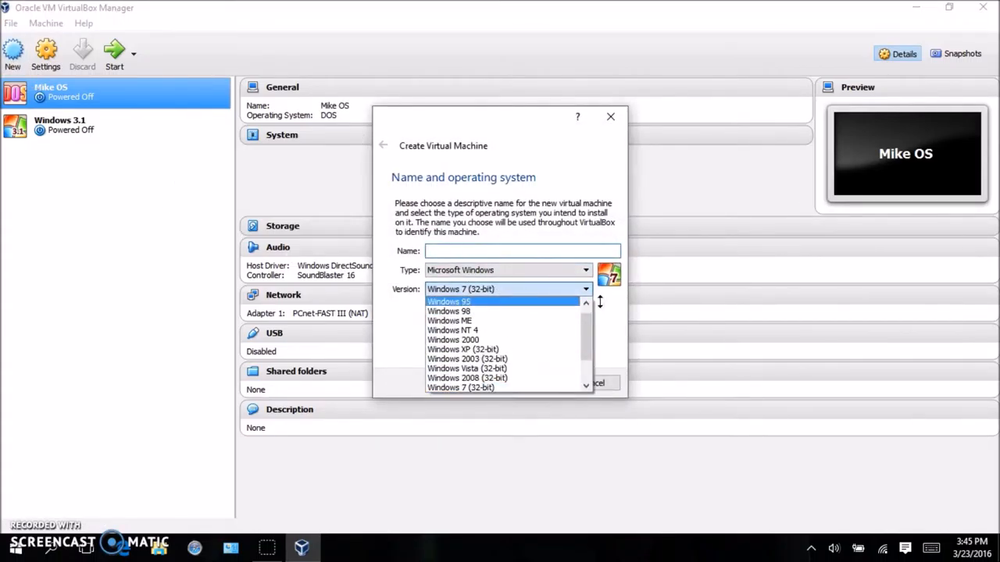
left_click(508, 269)
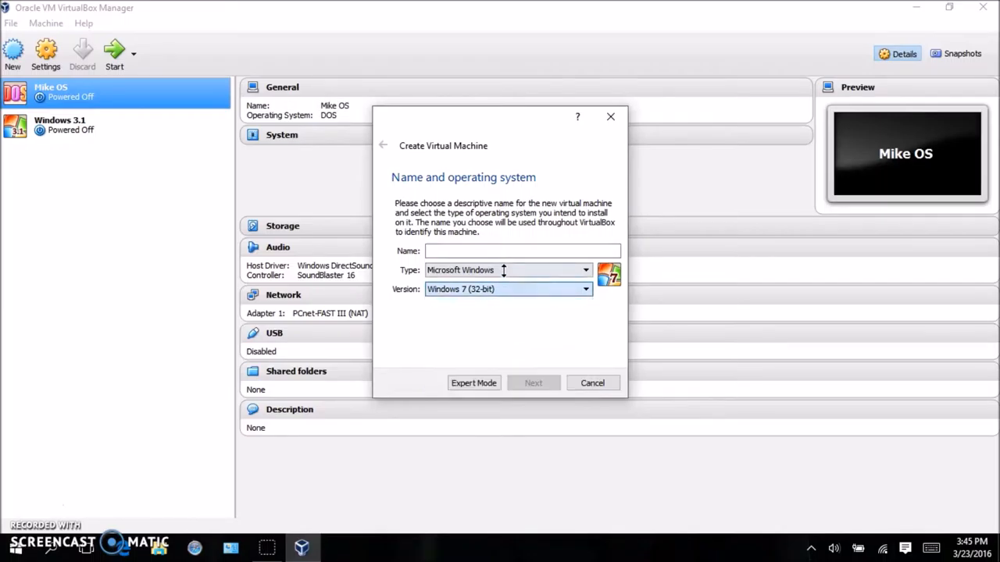
mouse_move(515, 289)
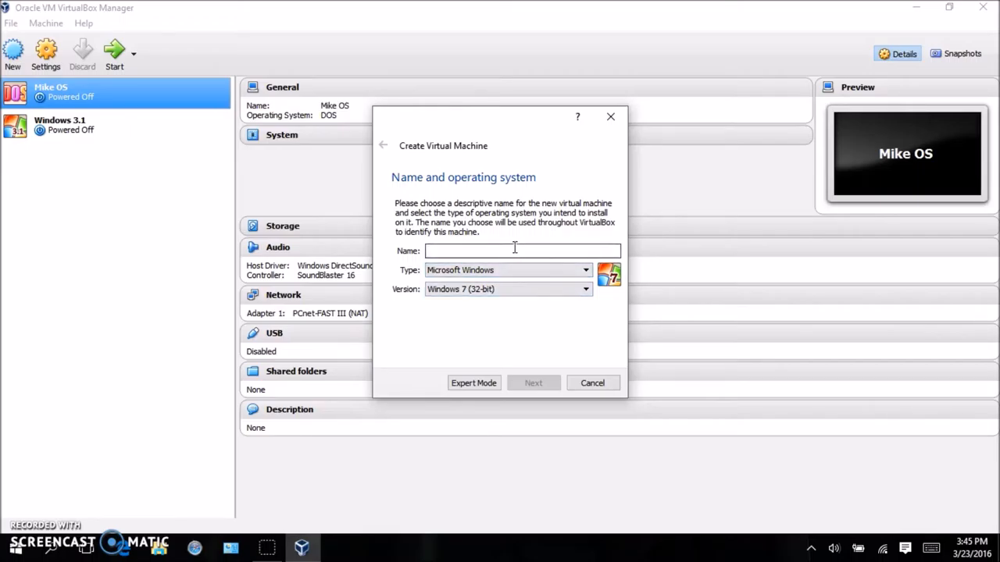
type("D")
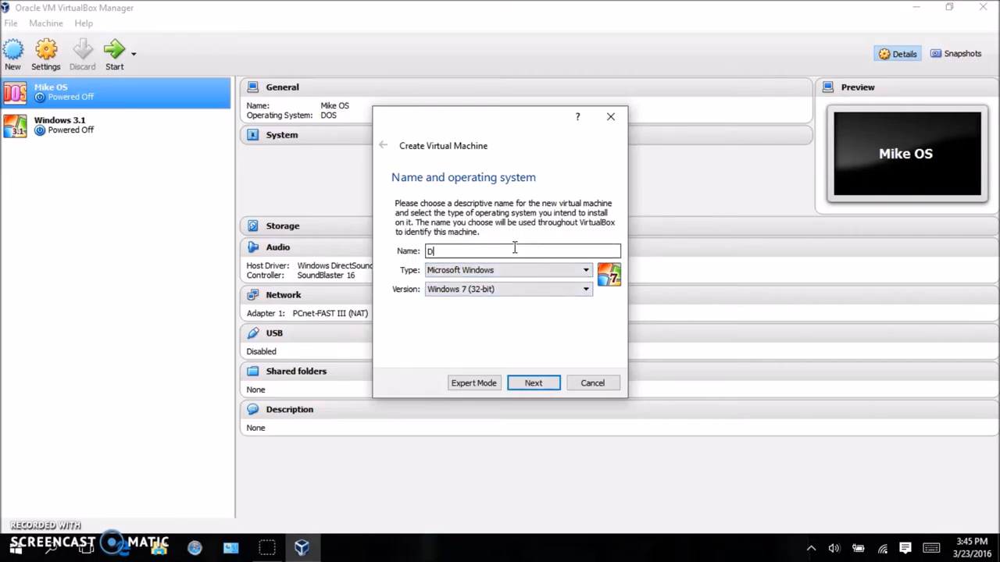
type("oc")
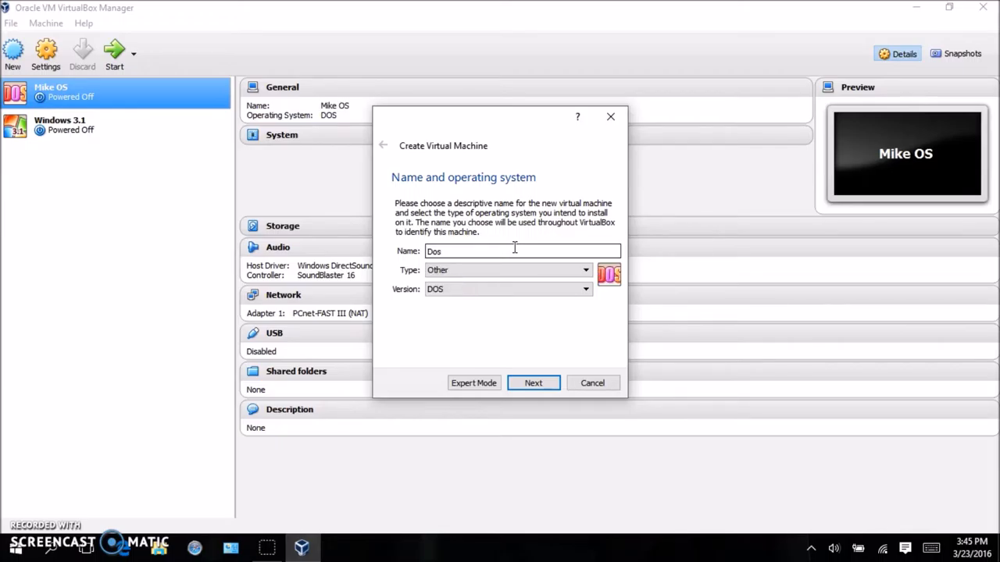
left_click(532, 383)
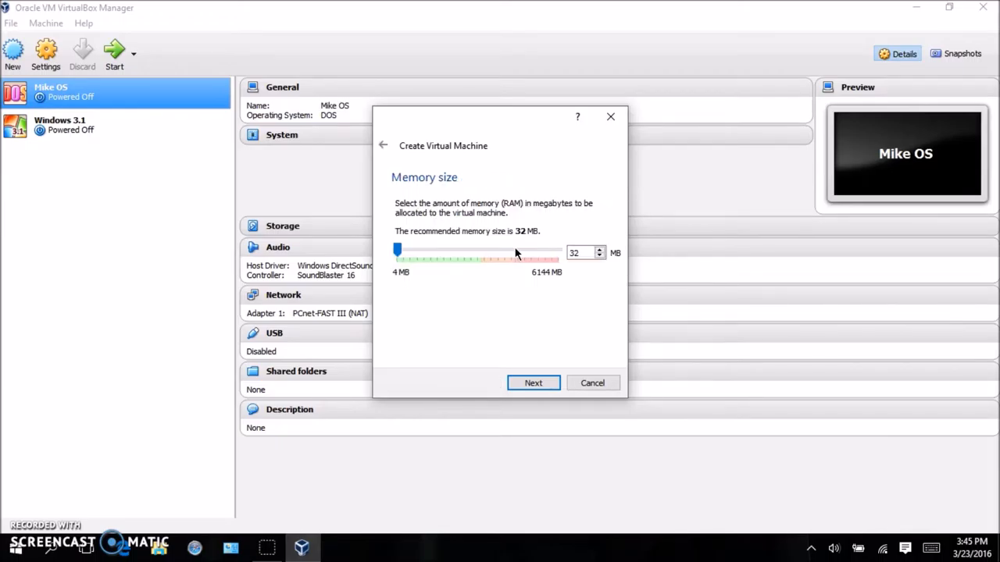
left_click(533, 383)
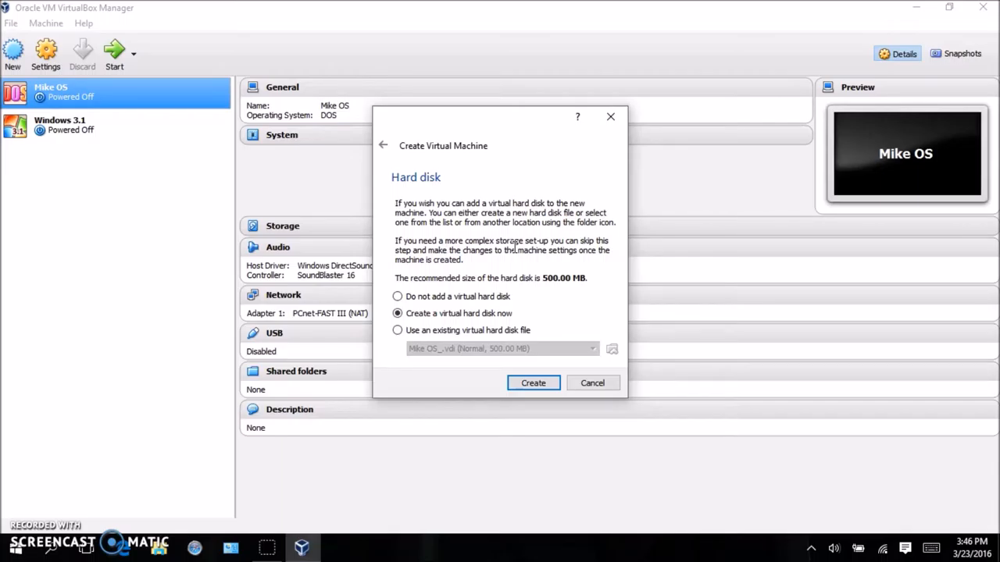
Create a new 500 MB Dos.vdi virtual hard disk for the machine
left_click(533, 383)
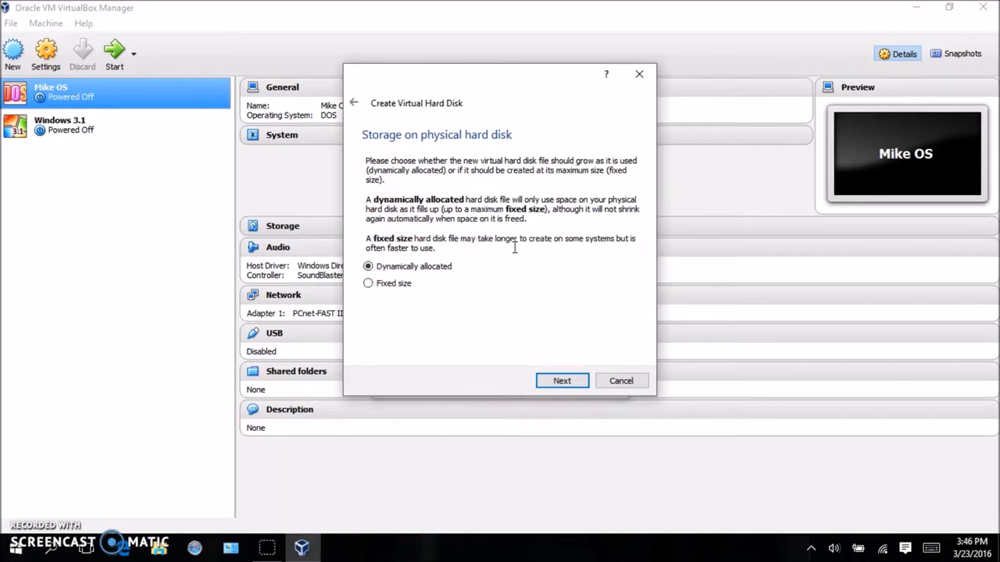
left_click(563, 382)
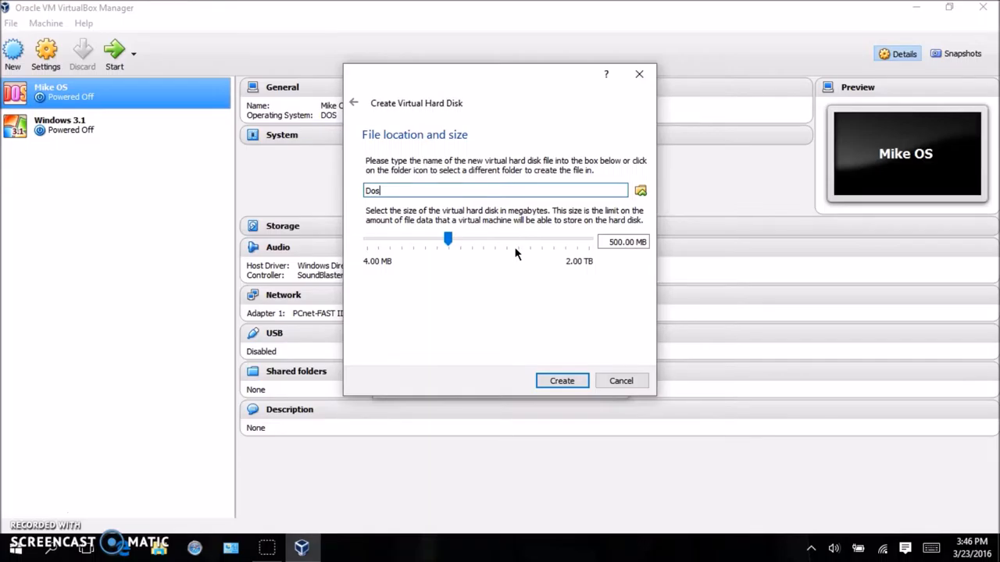
left_click(562, 381)
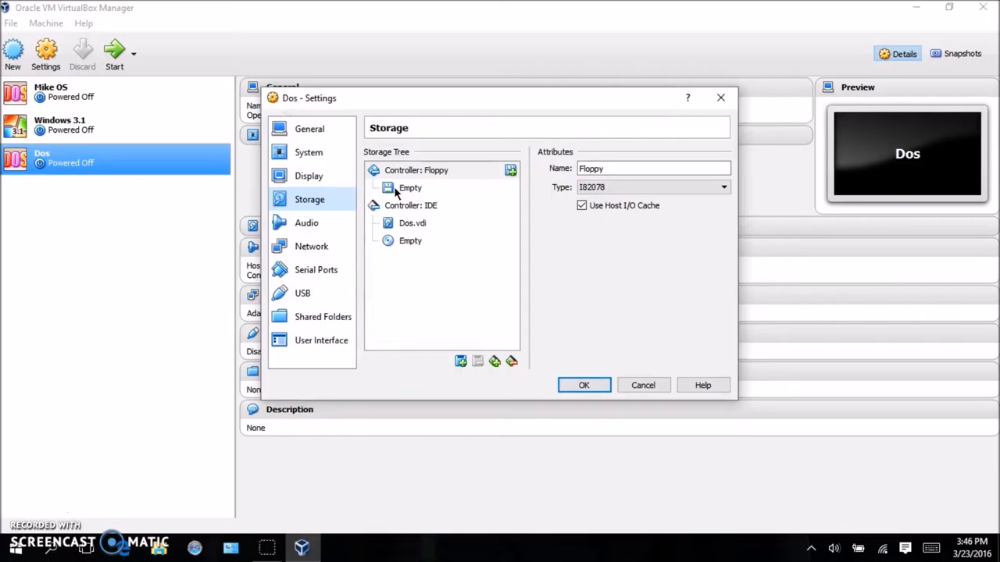
Mount Disk1.img from the MS-DOS 6.0 folder in the Dos floppy drive and save settings
left_click(409, 187)
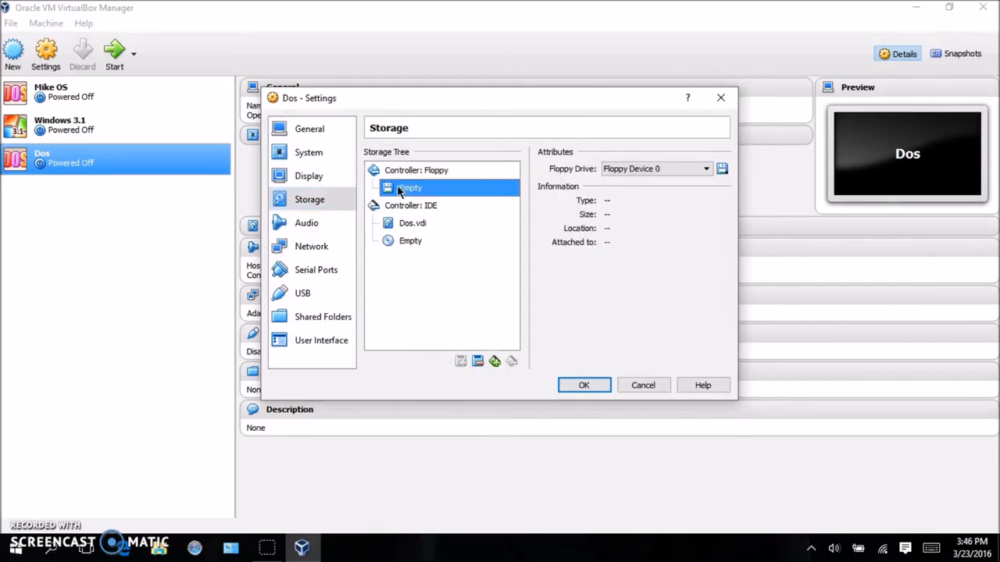
left_click(722, 168)
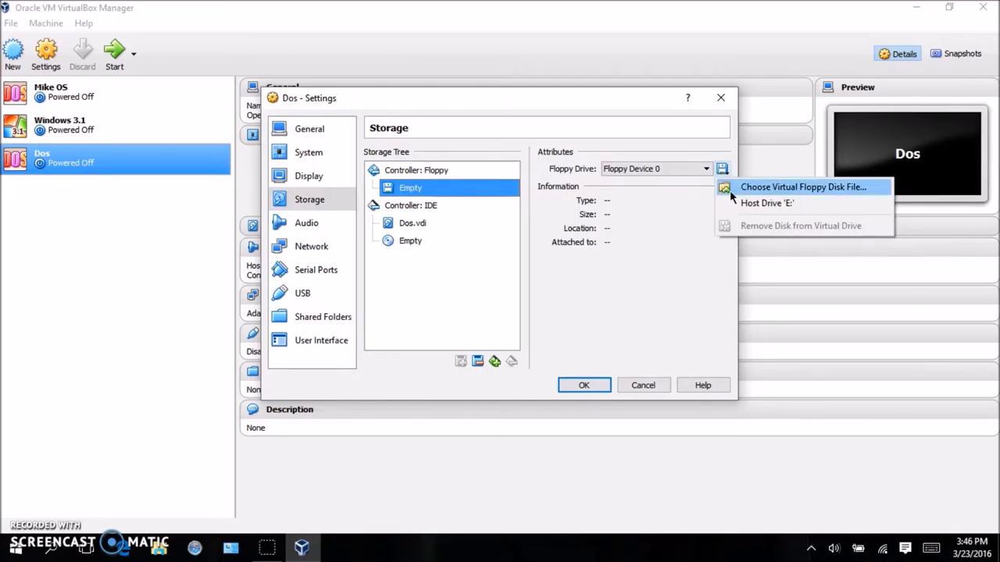
left_click(803, 188)
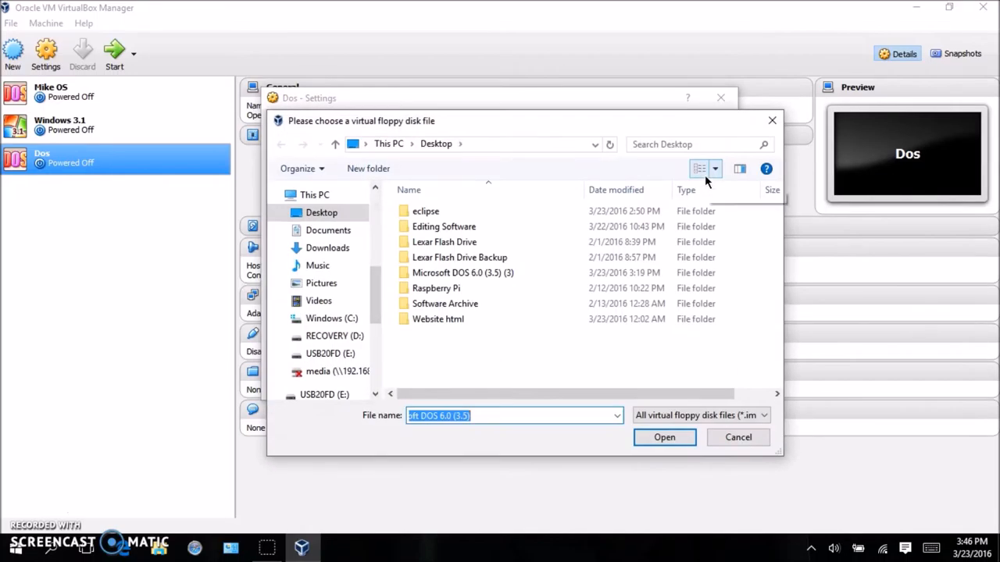
mouse_move(700, 169)
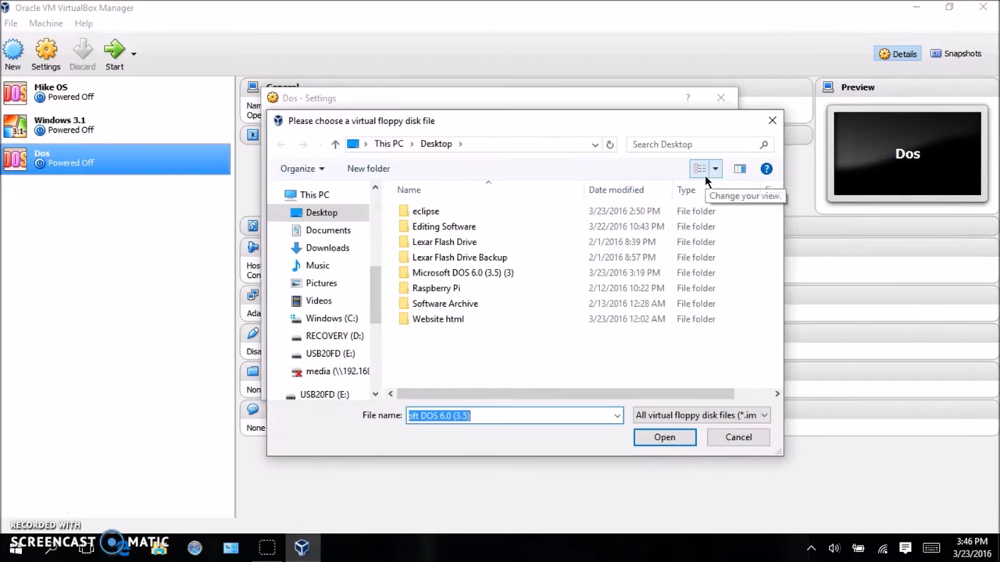
double_click(463, 272)
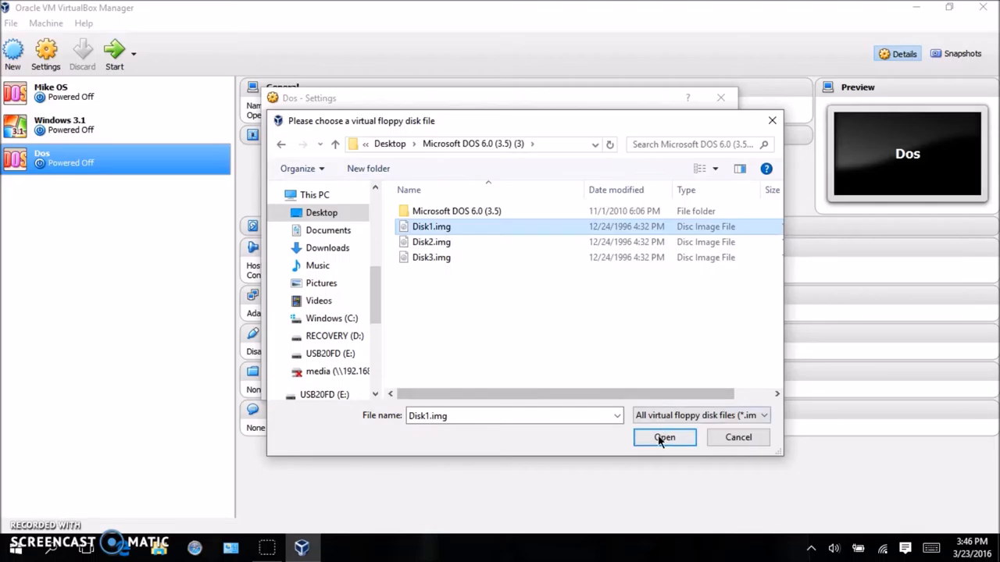
left_click(664, 437)
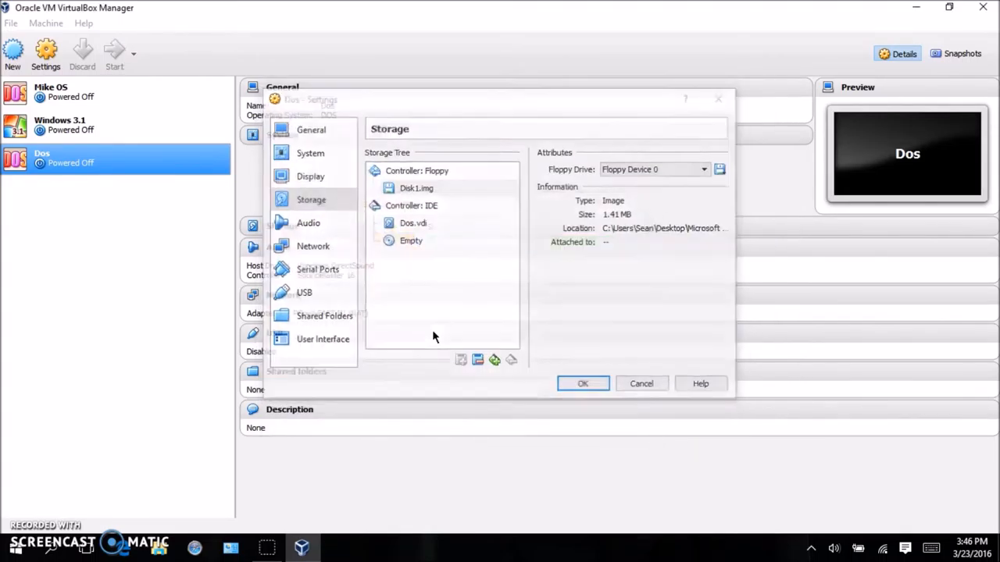
left_click(581, 384)
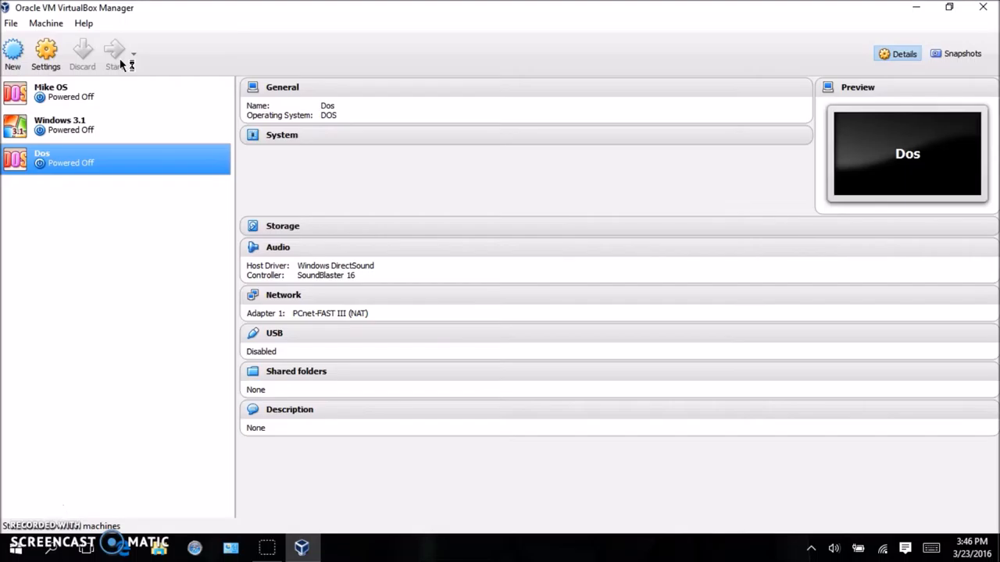
Boot the Dos machine and confirm MS-DOS 6 Setup's welcome and restart screens
left_click(112, 54)
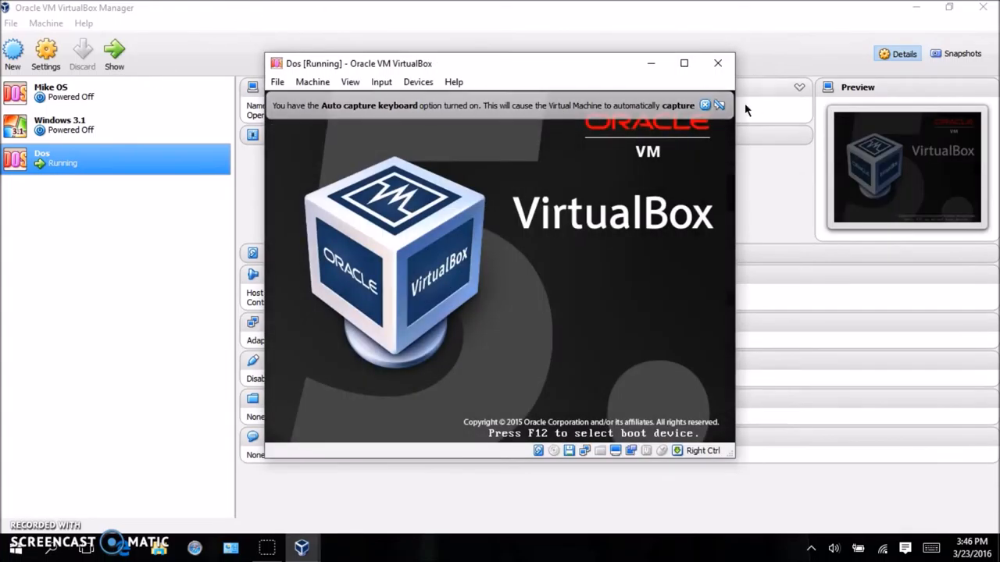
left_click(719, 106)
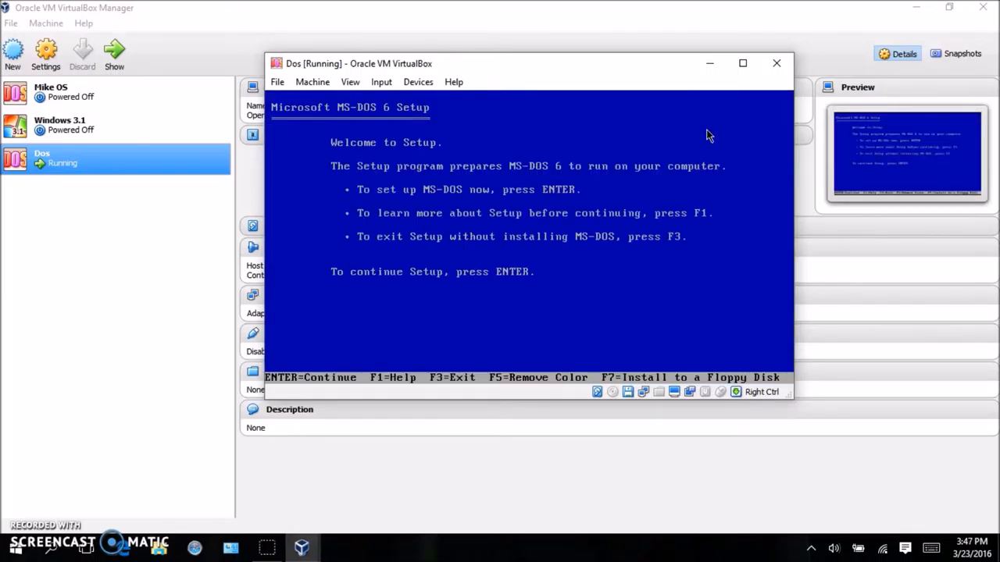
key("enter")
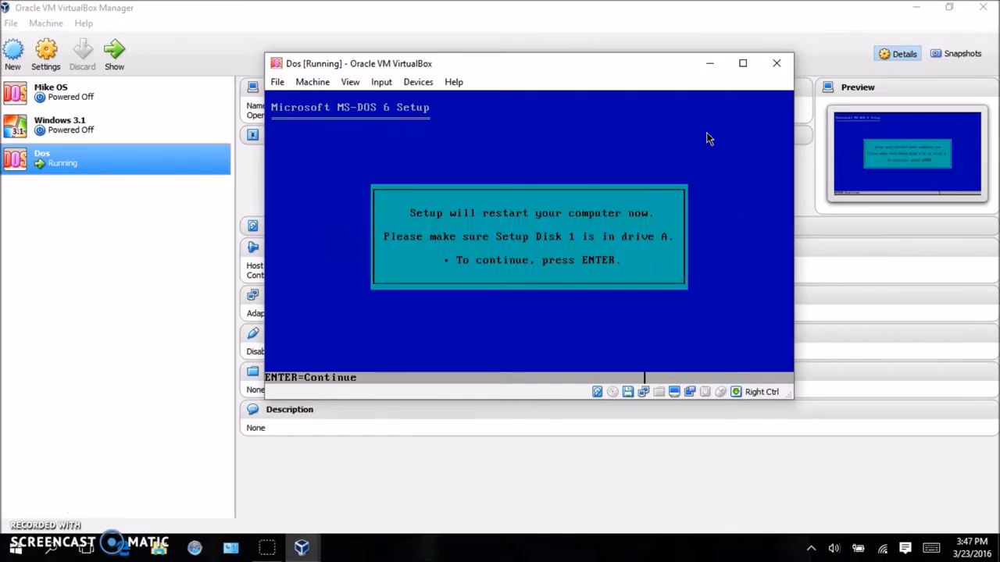
key("enter")
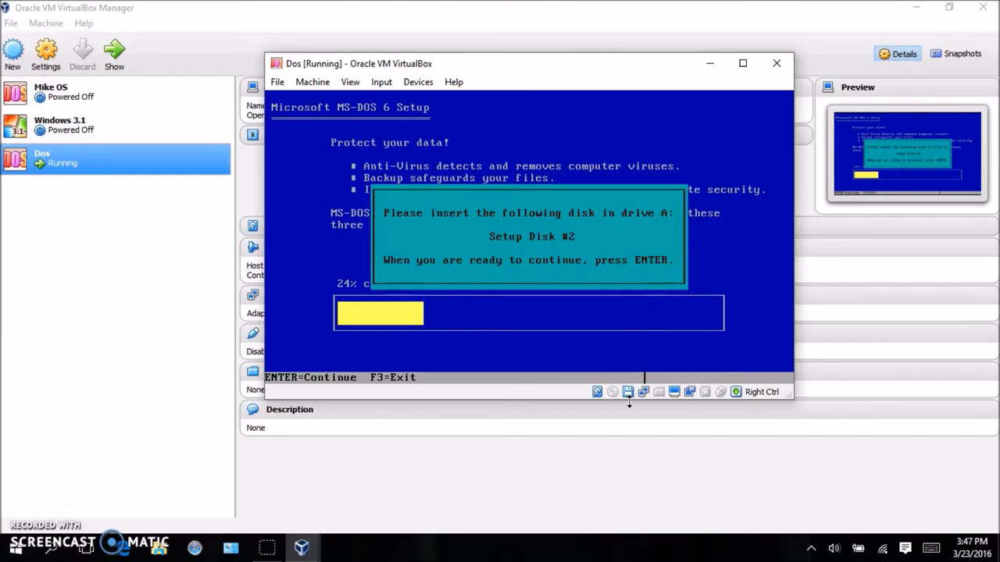
Swap the VM floppy drive to Disk2.img from the status bar
left_click(628, 391)
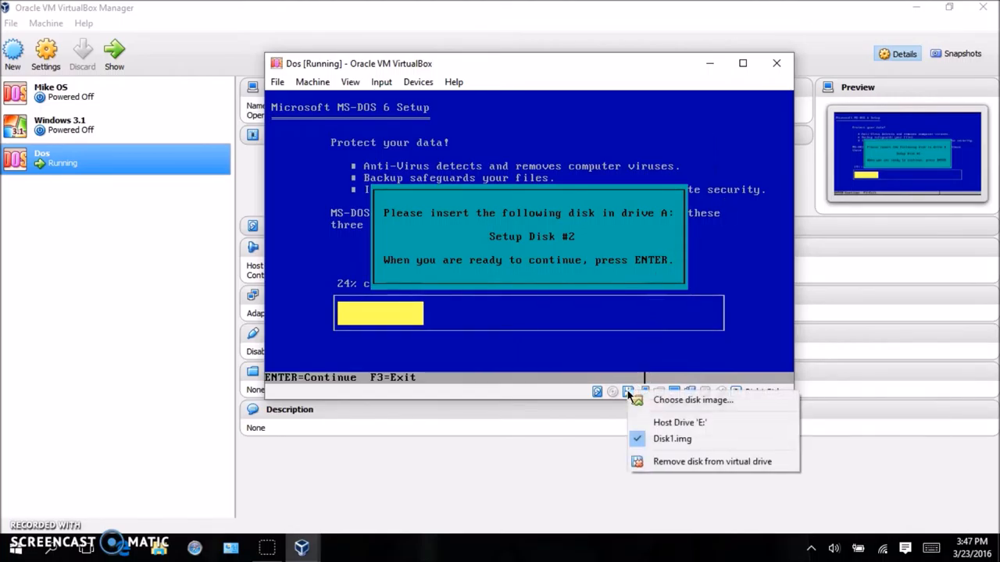
mouse_move(647, 421)
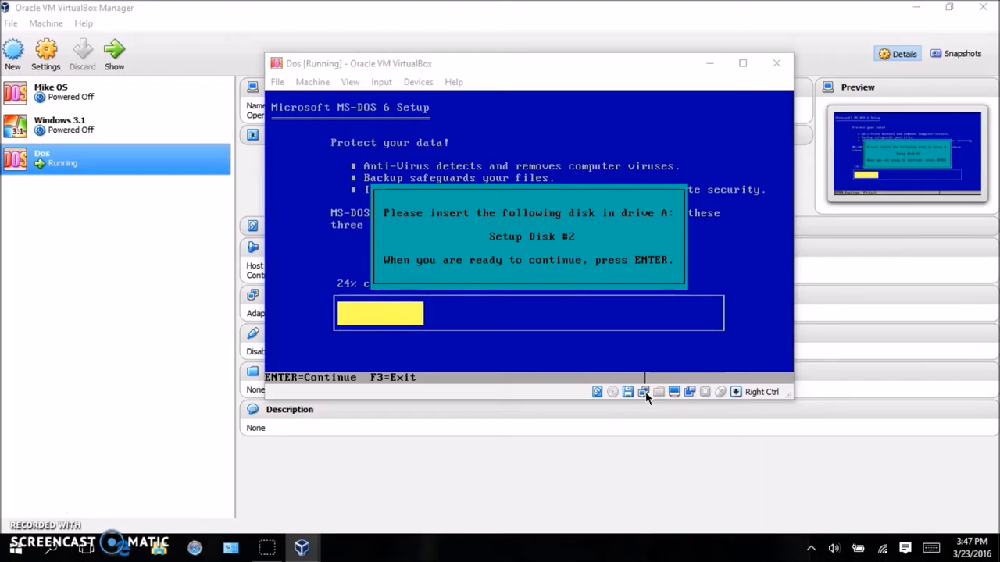
left_click(644, 391)
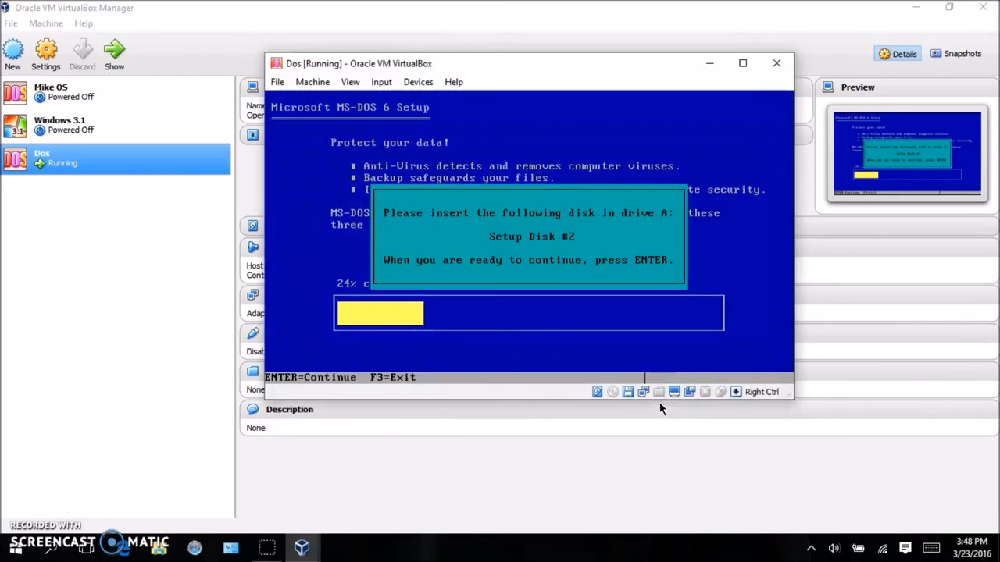
mouse_move(734, 390)
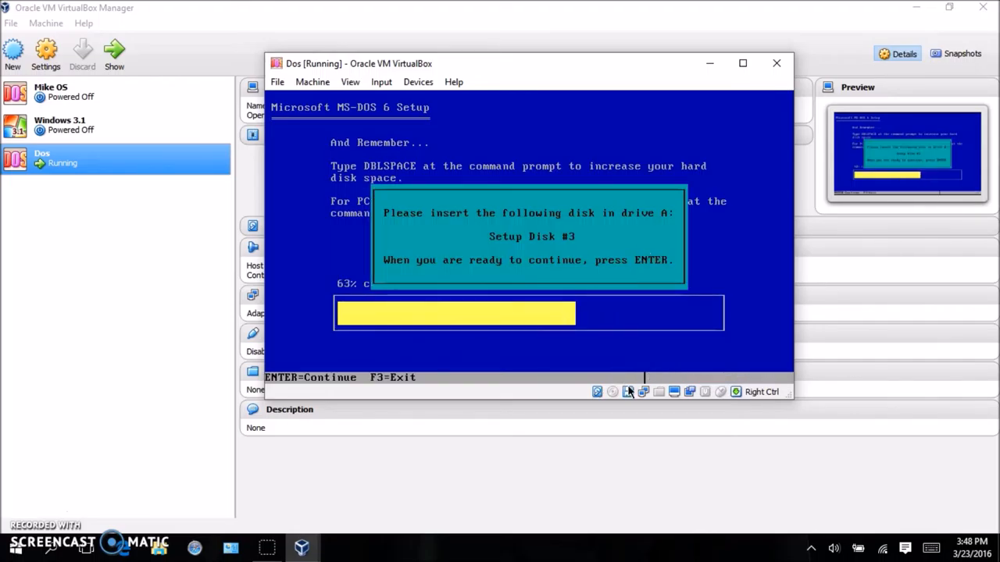
mouse_move(625, 394)
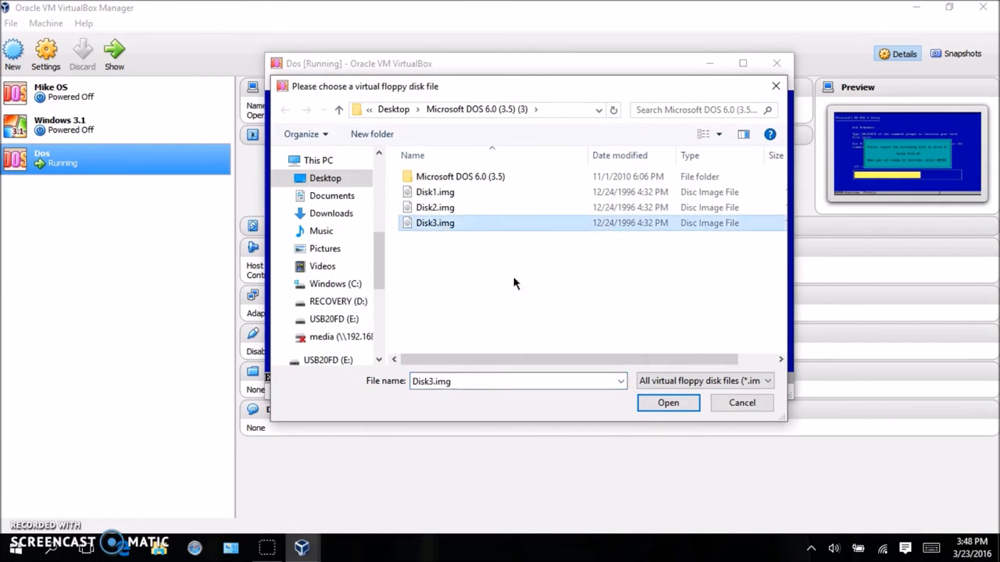
Load Disk3.img into the floppy drive so Setup finishes copying files
left_click(668, 403)
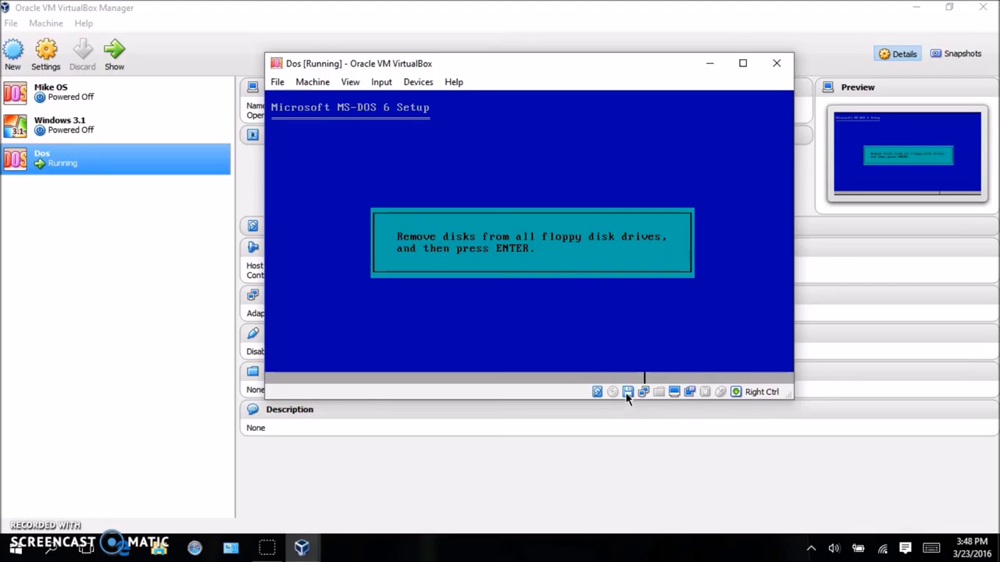
Remove the floppy from the virtual drive, restart into MS-DOS 6, and enter VER at C:\>
left_click(628, 391)
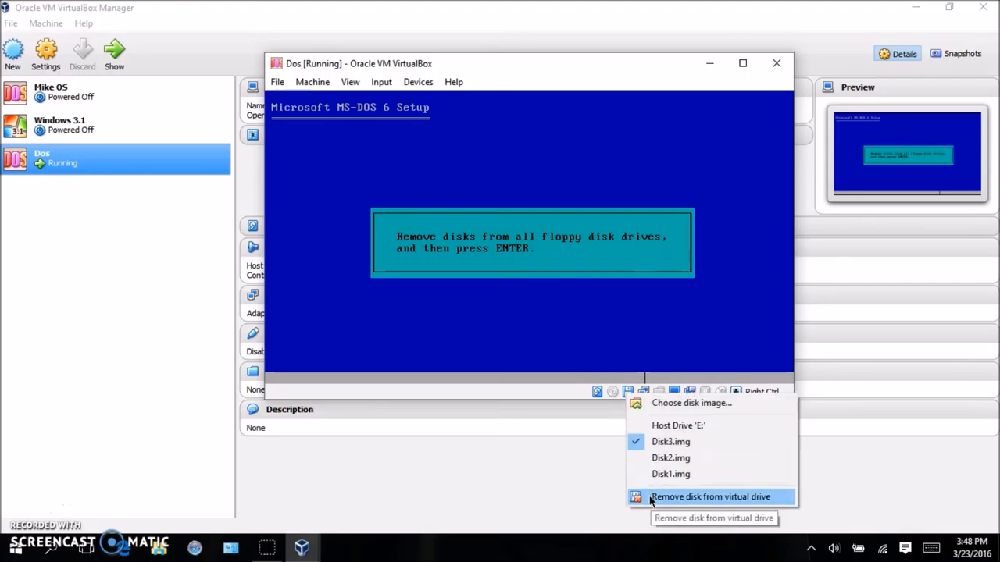
left_click(709, 497)
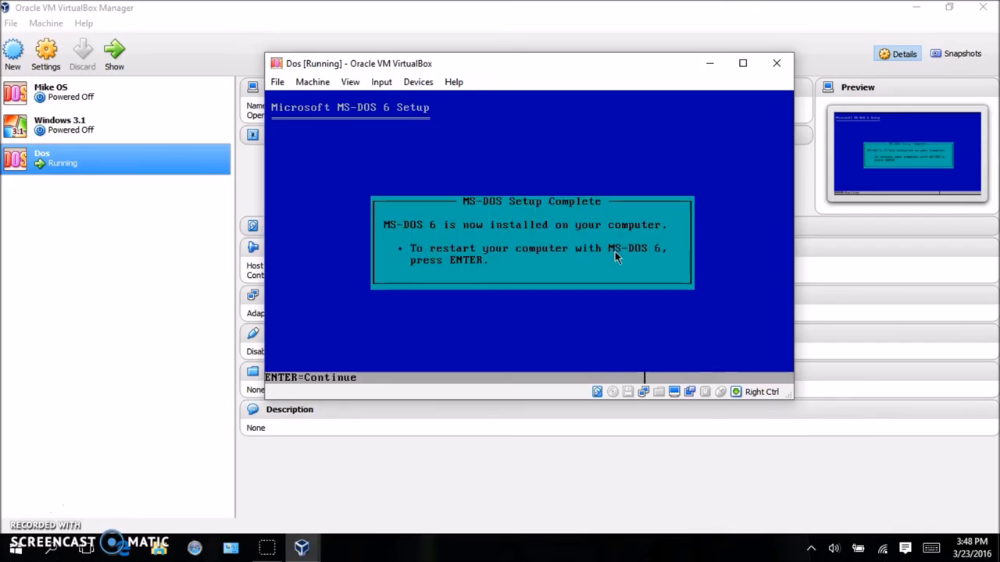
key("enter")
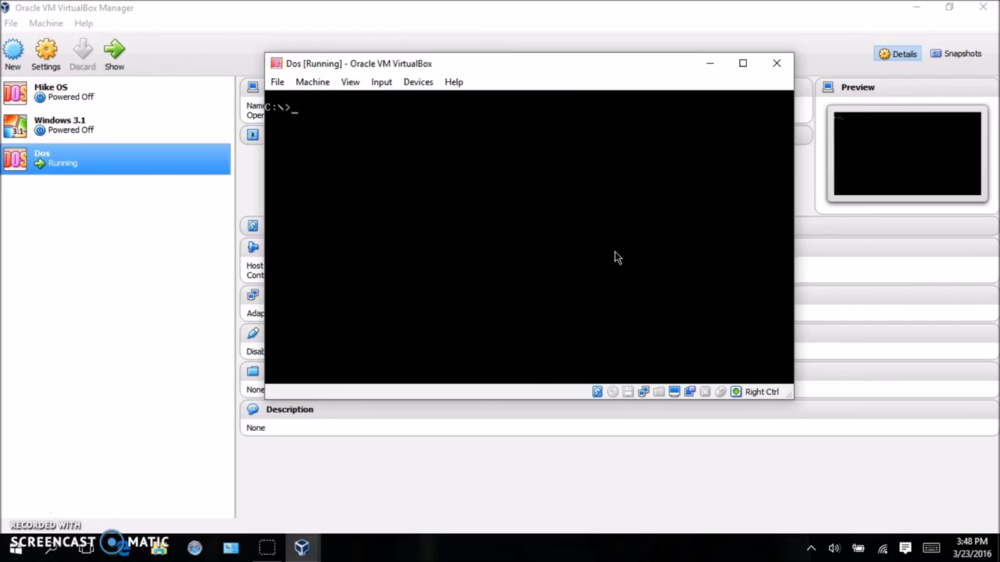
type("Ver")
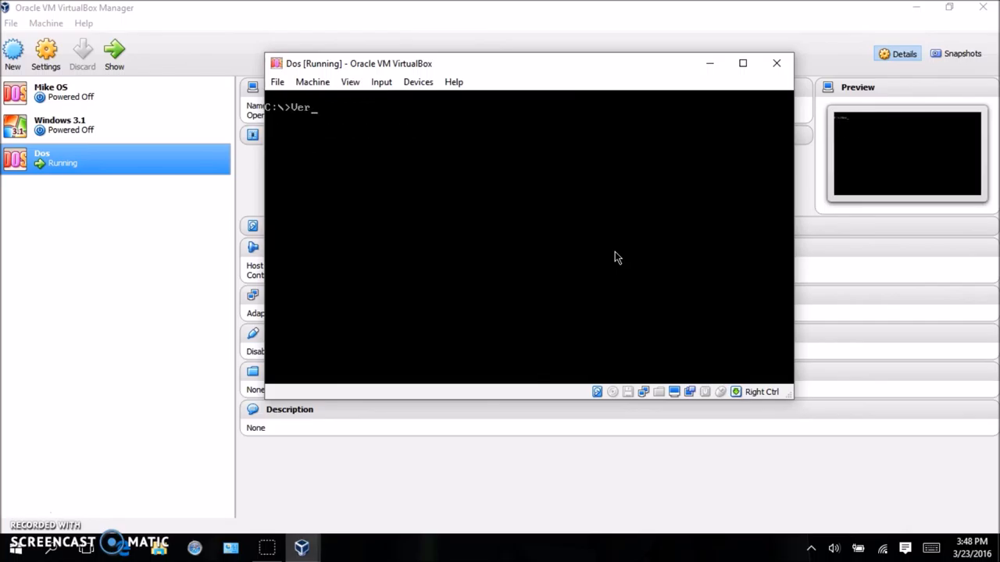